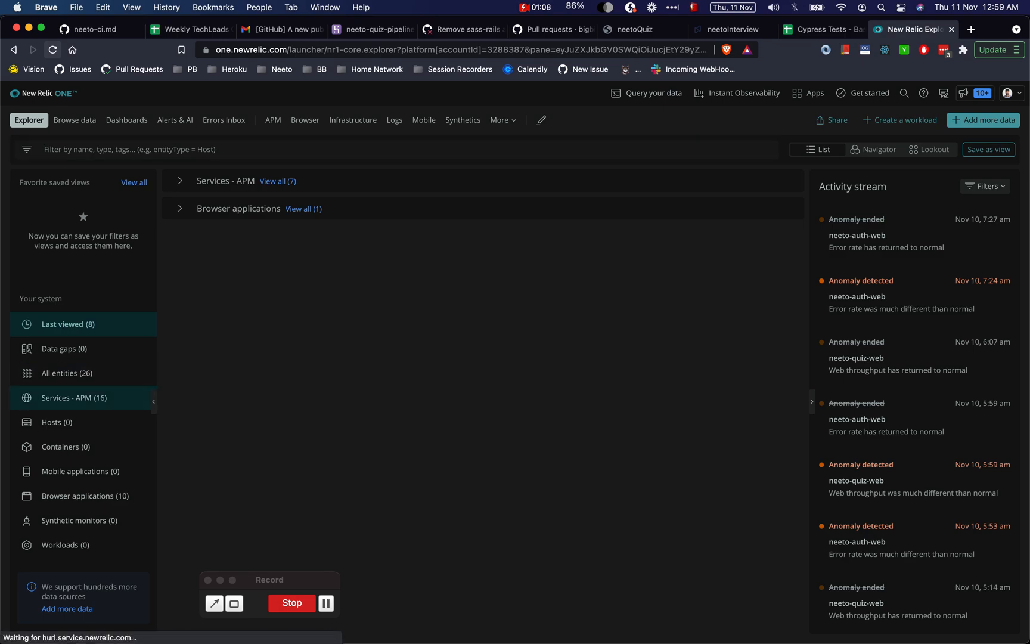
- Navigate to the neeto-quiz-web service's Transactions page and bring up the time range picker
{"action": "left_click", "coordinate": [74, 399]}
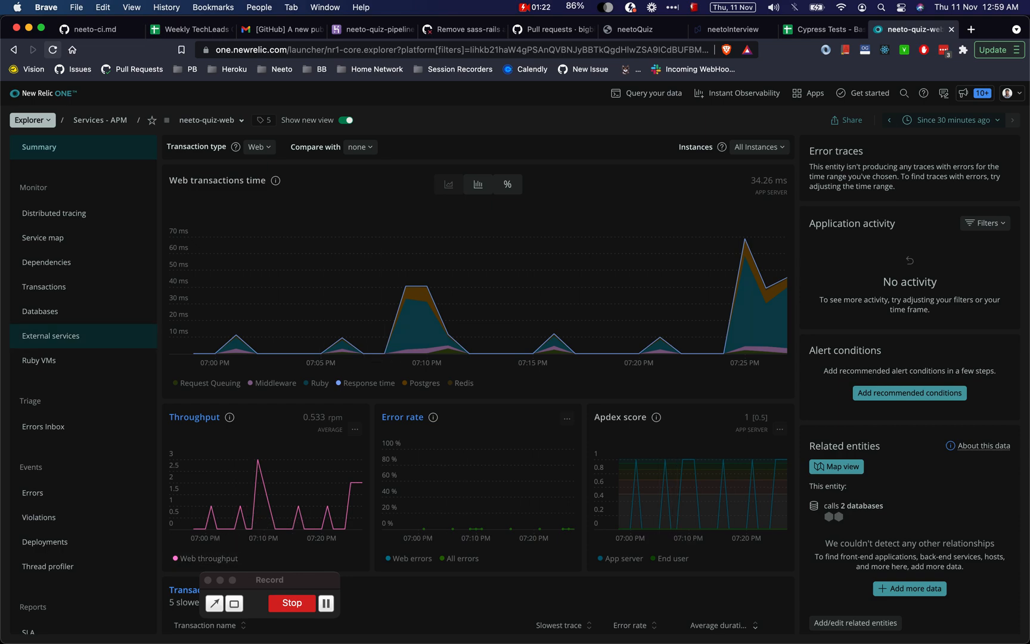
{"action": "left_click", "coordinate": [44, 288]}
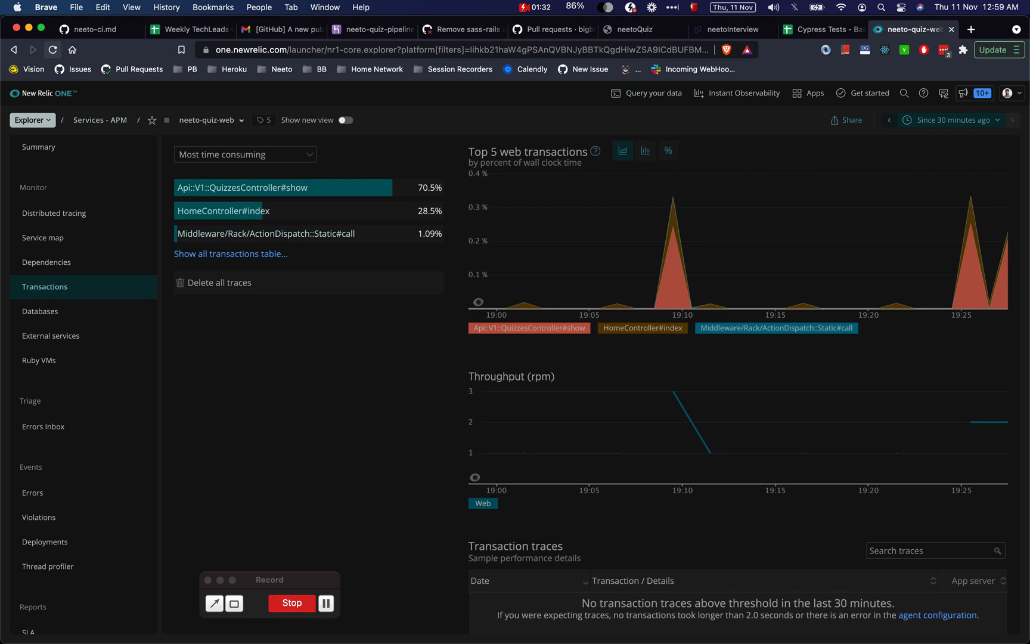
{"action": "left_click", "coordinate": [954, 121]}
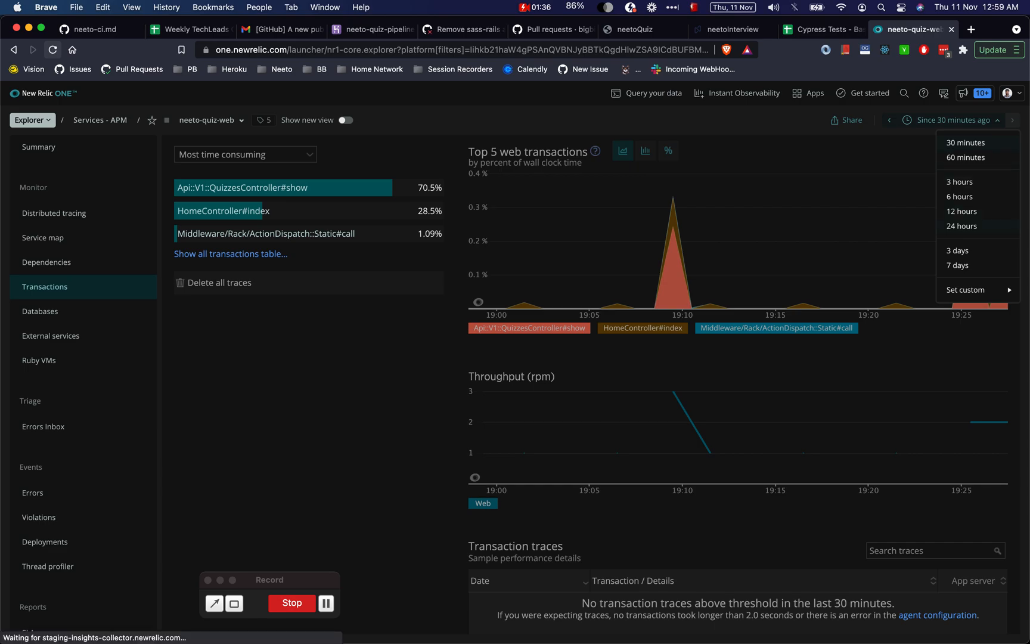
- Show 24 hours of transactions ranked by slowest average response time and select Api::V1::QuizzesController#show
{"action": "left_click", "coordinate": [962, 227]}
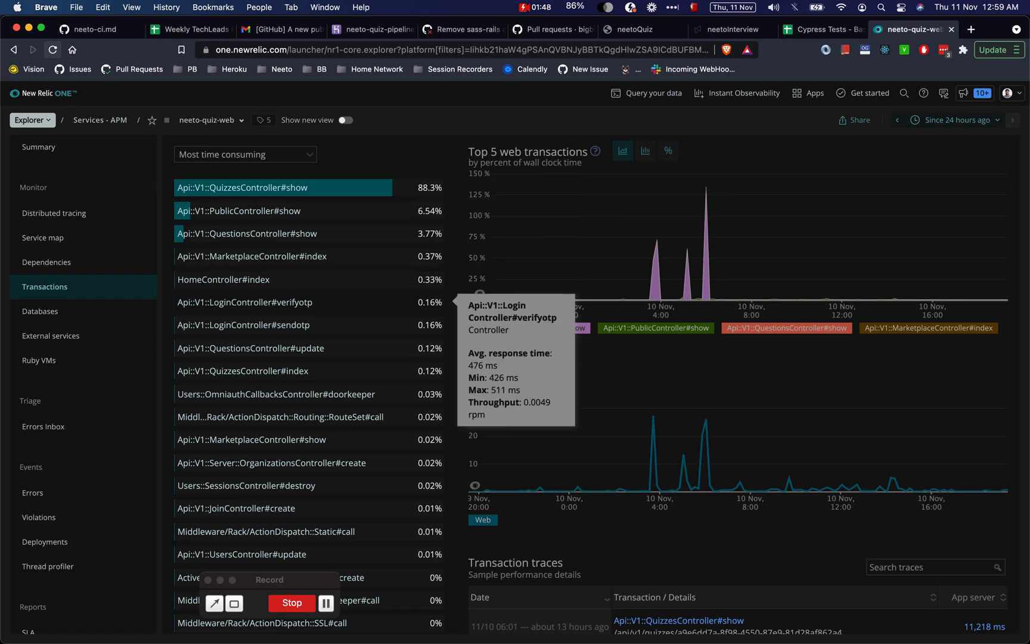
{"action": "left_click", "coordinate": [246, 155]}
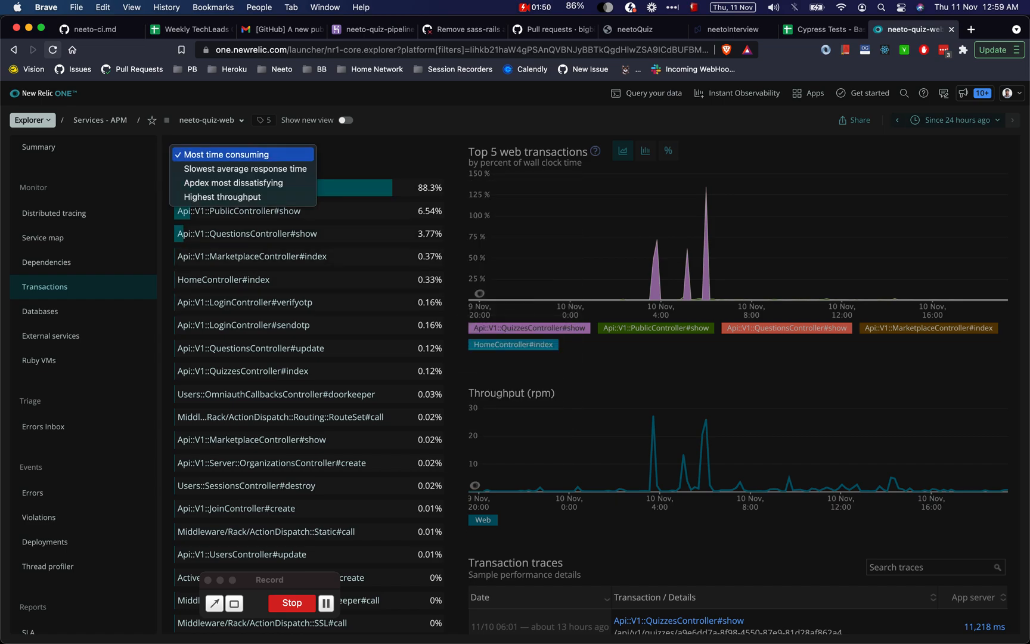
{"action": "mouse_move", "coordinate": [244, 170]}
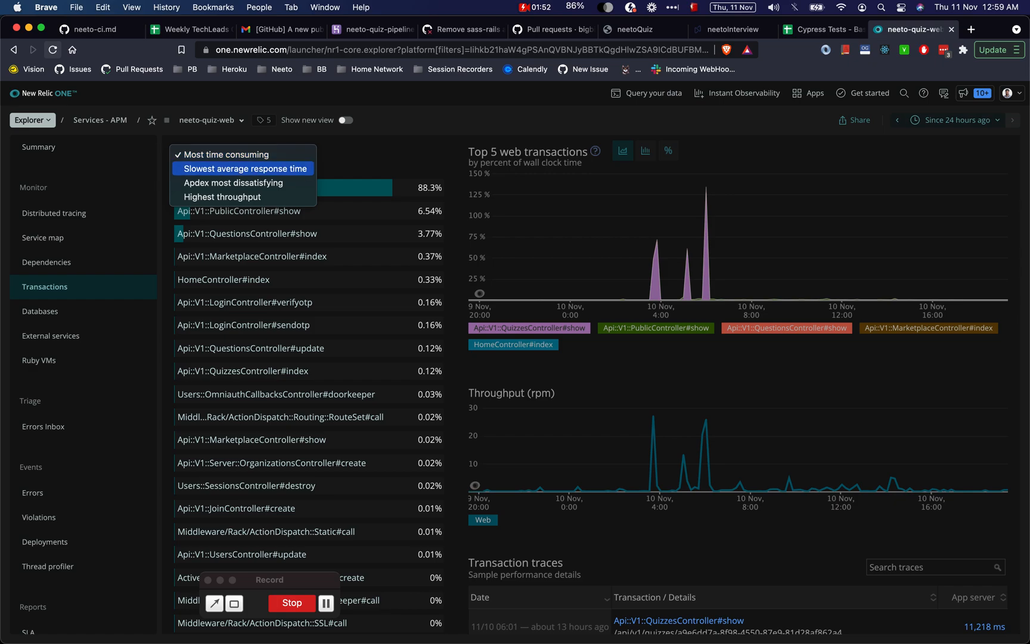
{"action": "left_click", "coordinate": [242, 168]}
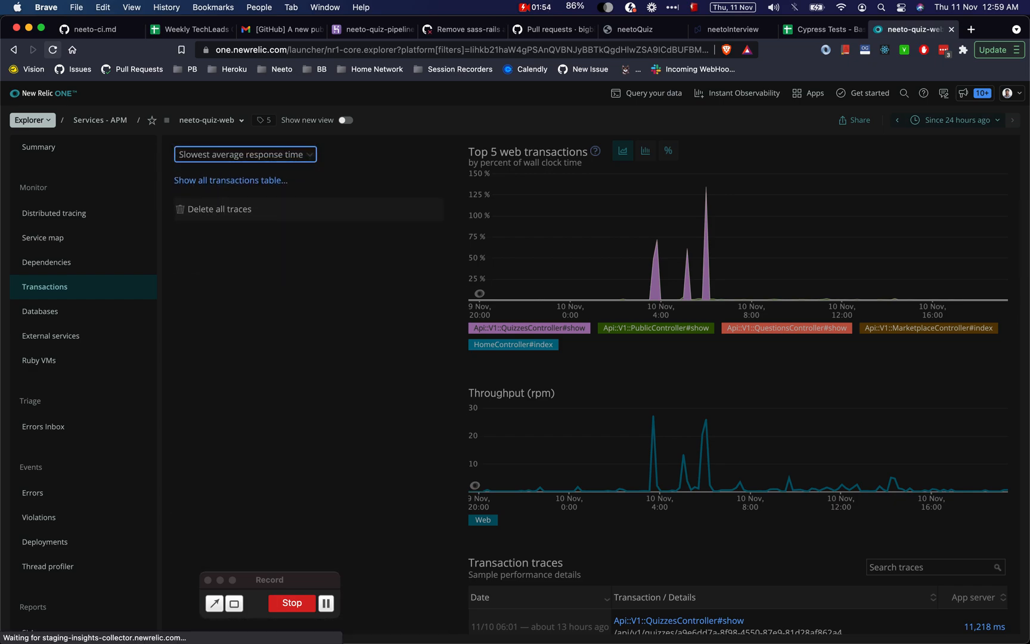
{"action": "left_click", "coordinate": [230, 180]}
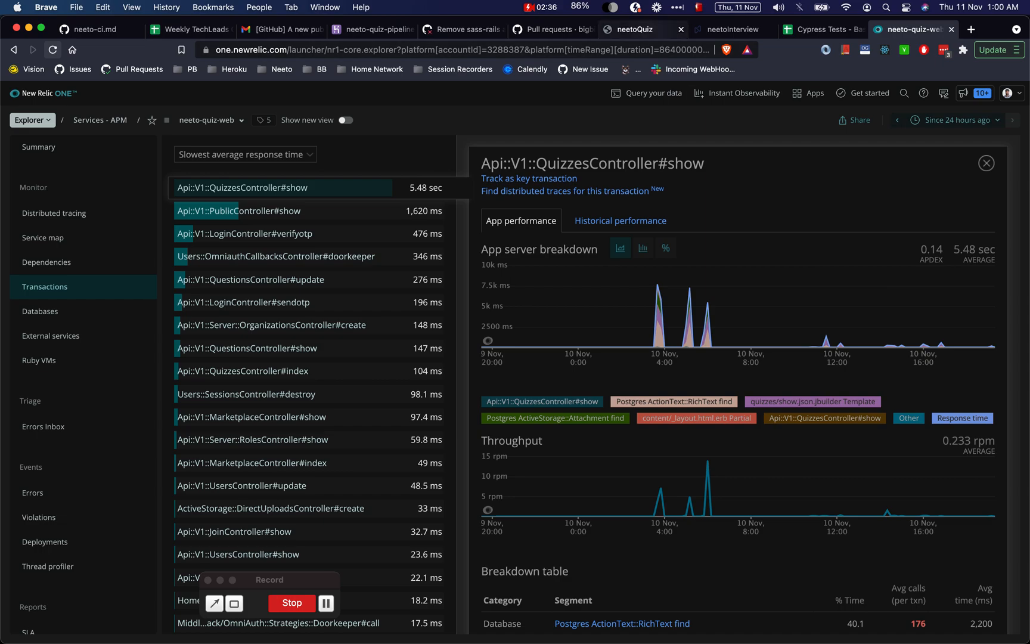
- Glance at the neetoQuiz page, return to New Relic and scroll to the QuizzesController#show transaction traces
{"action": "left_click", "coordinate": [635, 29]}
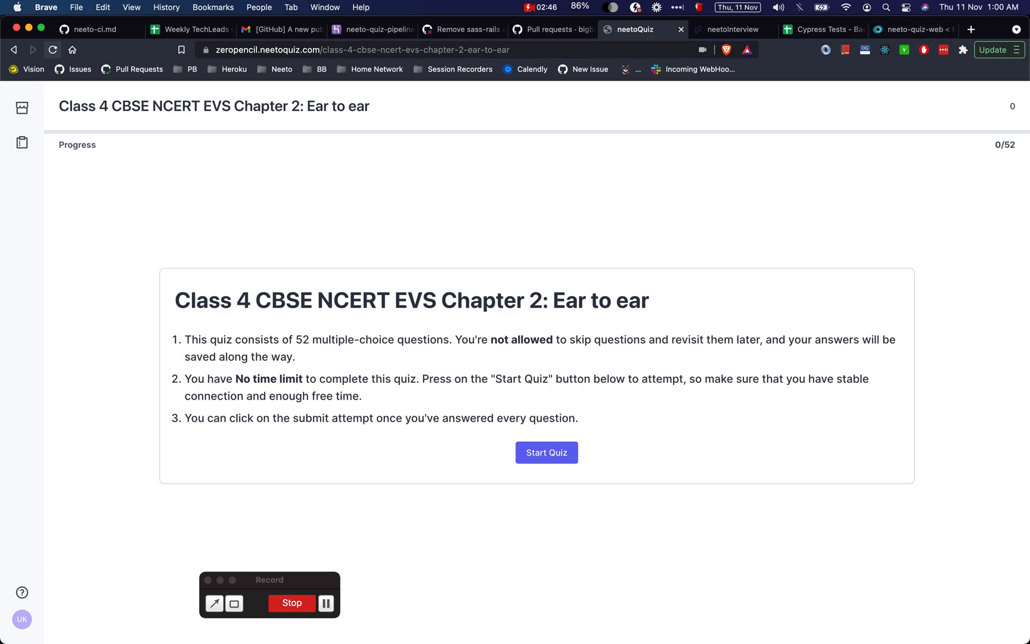
{"action": "left_click", "coordinate": [916, 29]}
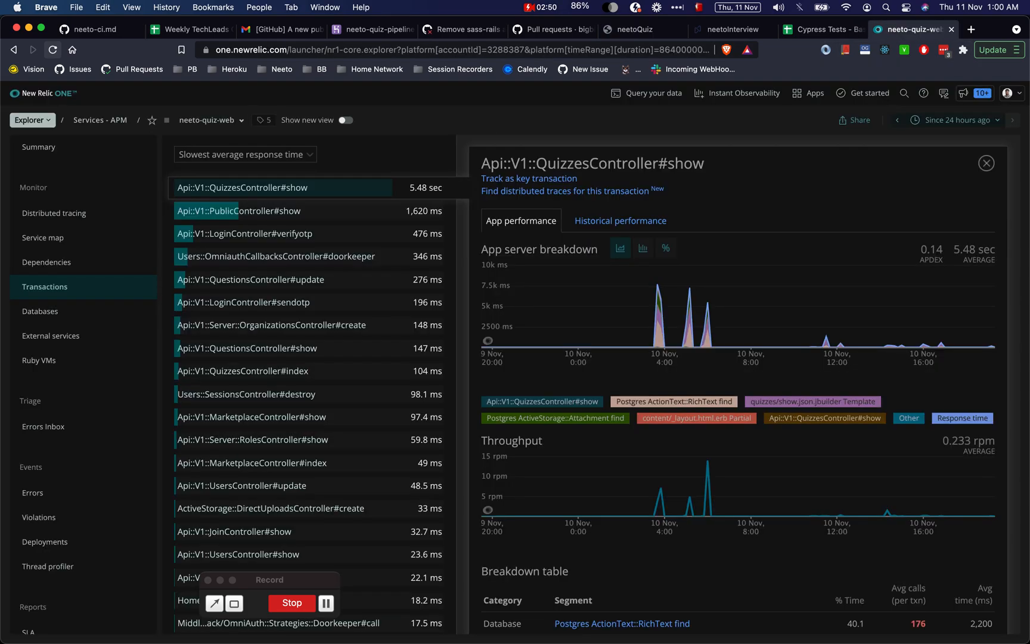
{"action": "scroll", "scroll_direction": "down", "scroll_amount": 3}
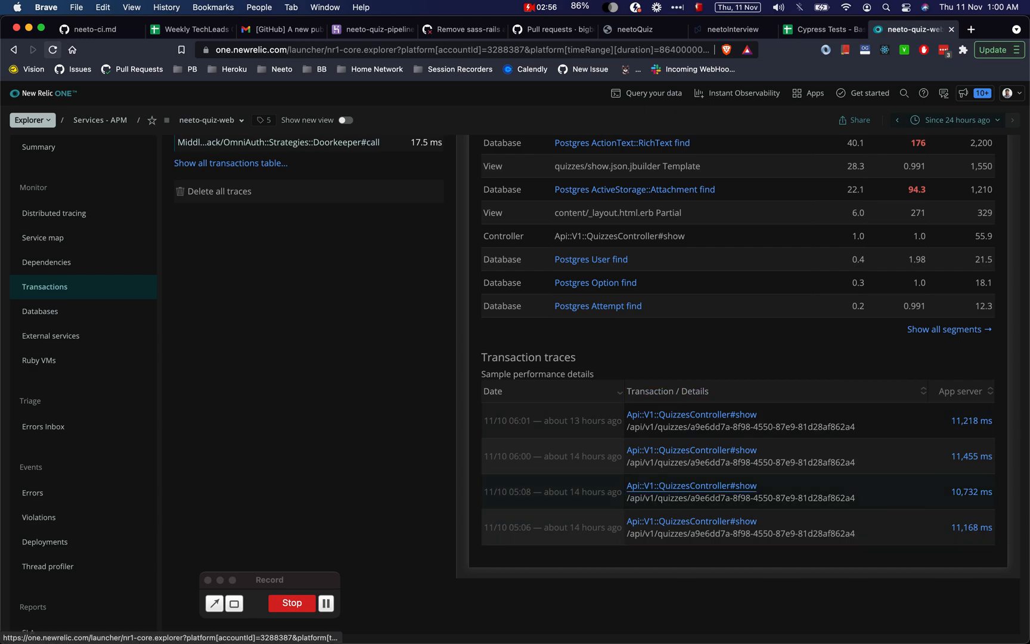
{"action": "mouse_move", "coordinate": [689, 521]}
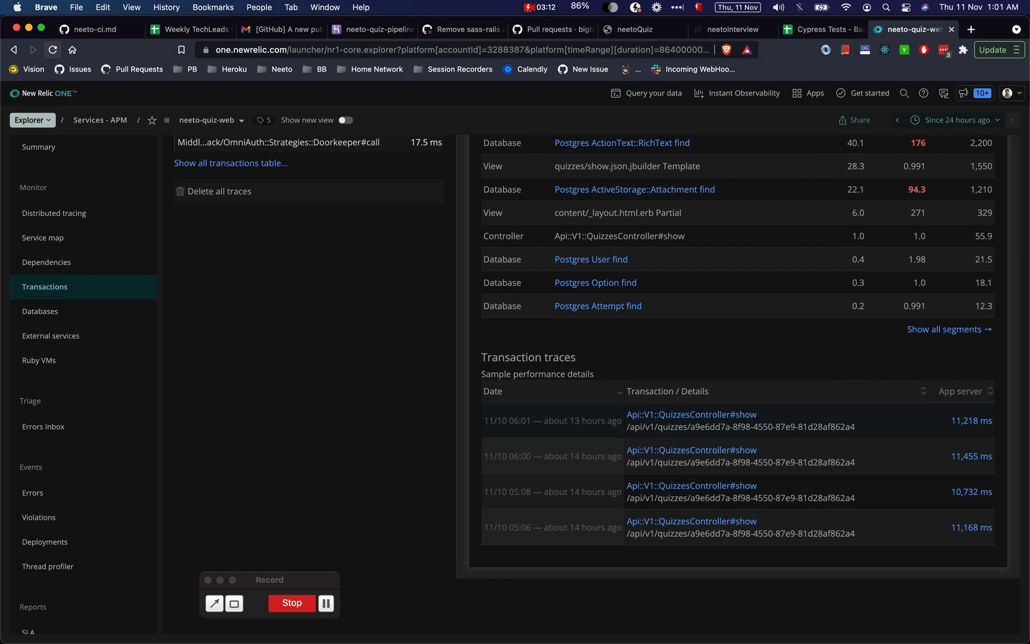
{"action": "mouse_move", "coordinate": [687, 415]}
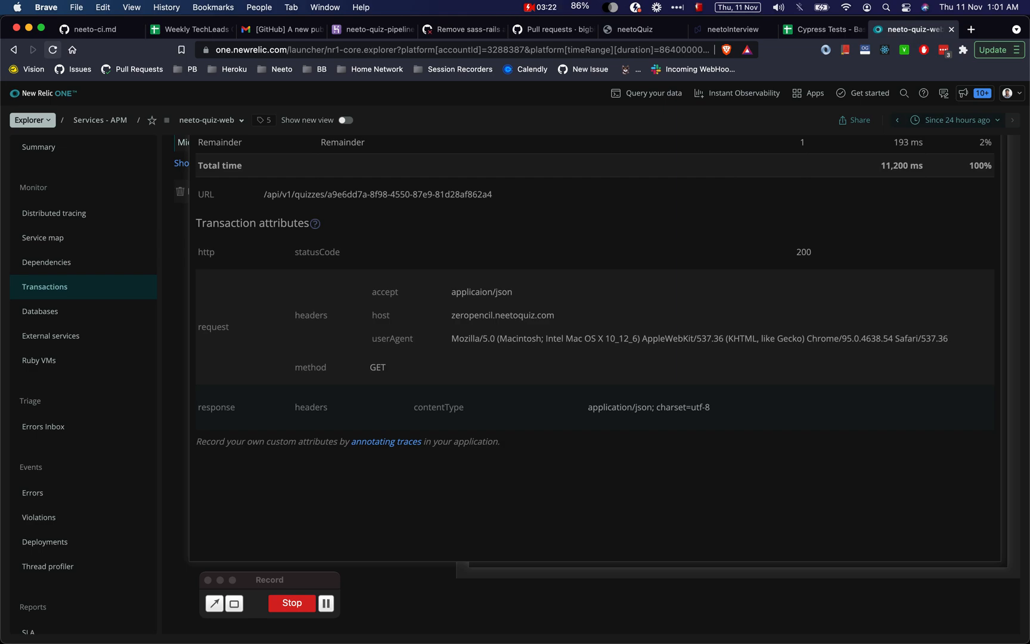
- Scroll the trace Summary to review the Slowest components table
{"action": "scroll", "scroll_direction": "up", "scroll_amount": 3}
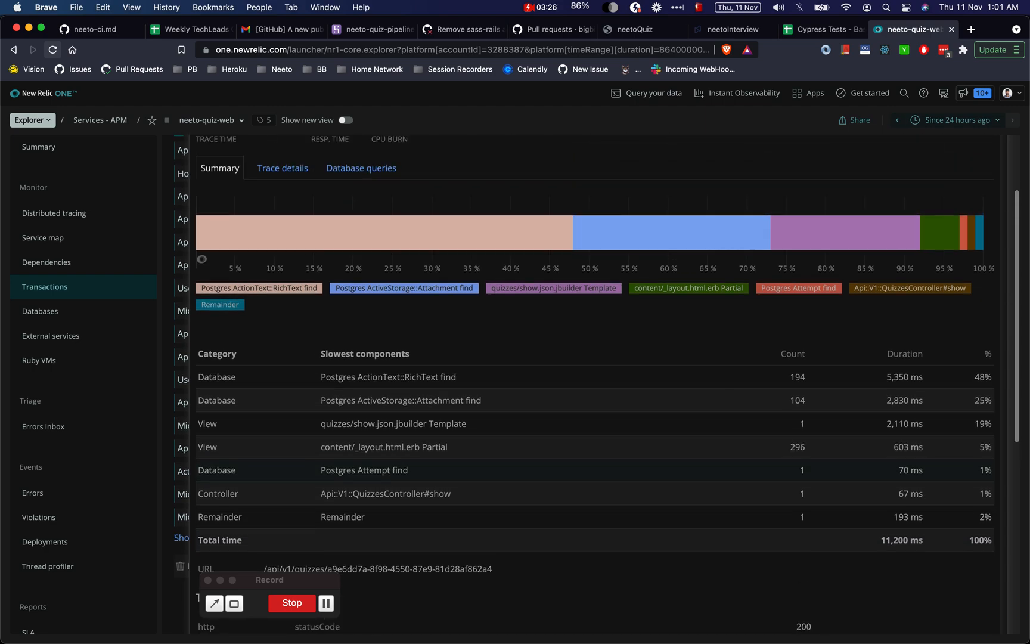
{"action": "scroll", "scroll_direction": "down", "scroll_amount": 3}
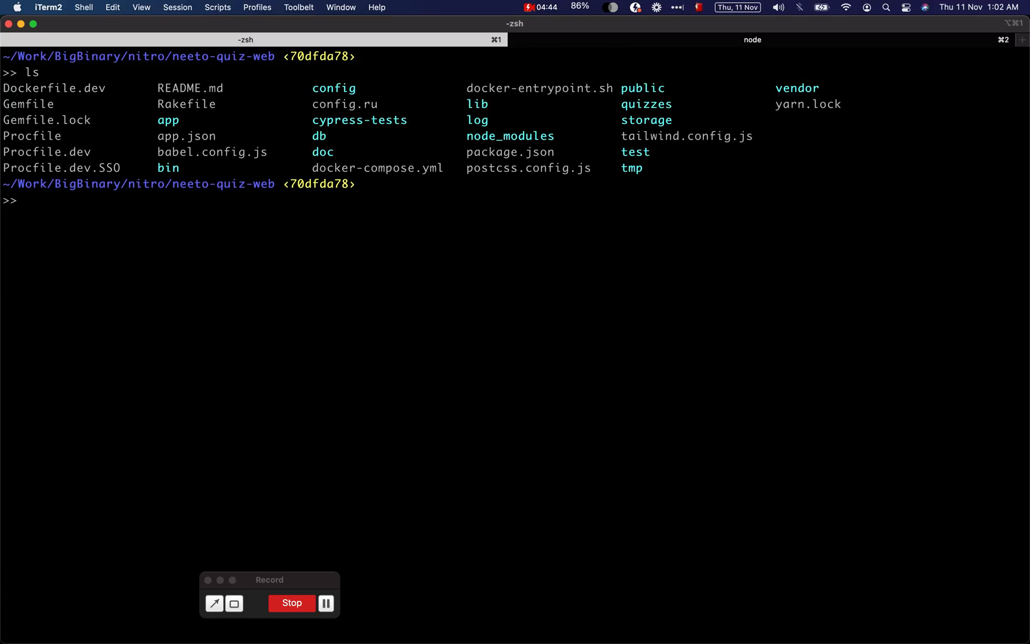
- Start the Rails server with 'rails s' and switch to Chrome showing the local quiz
{"action": "left_click", "coordinate": [752, 39]}
{"action": "type", "text": "rails s"}
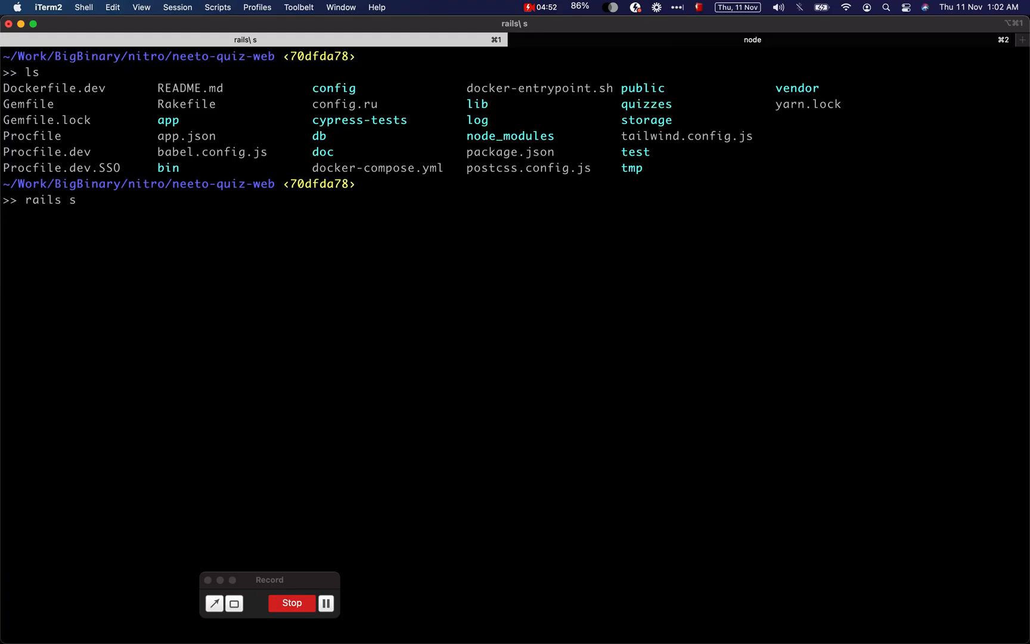
{"action": "key", "text": "Enter"}
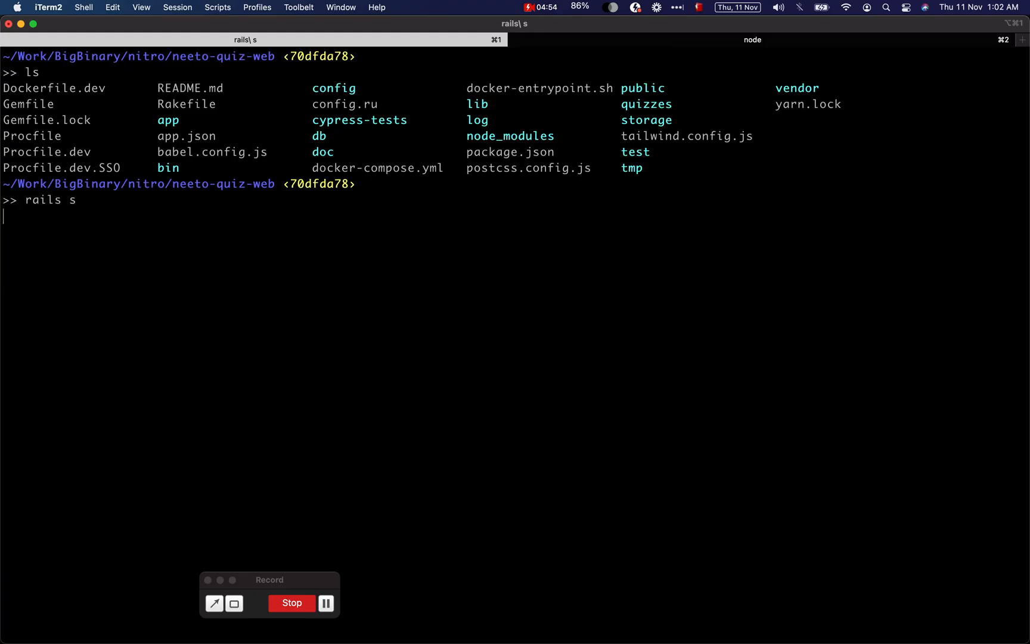
{"action": "key", "text": "Return"}
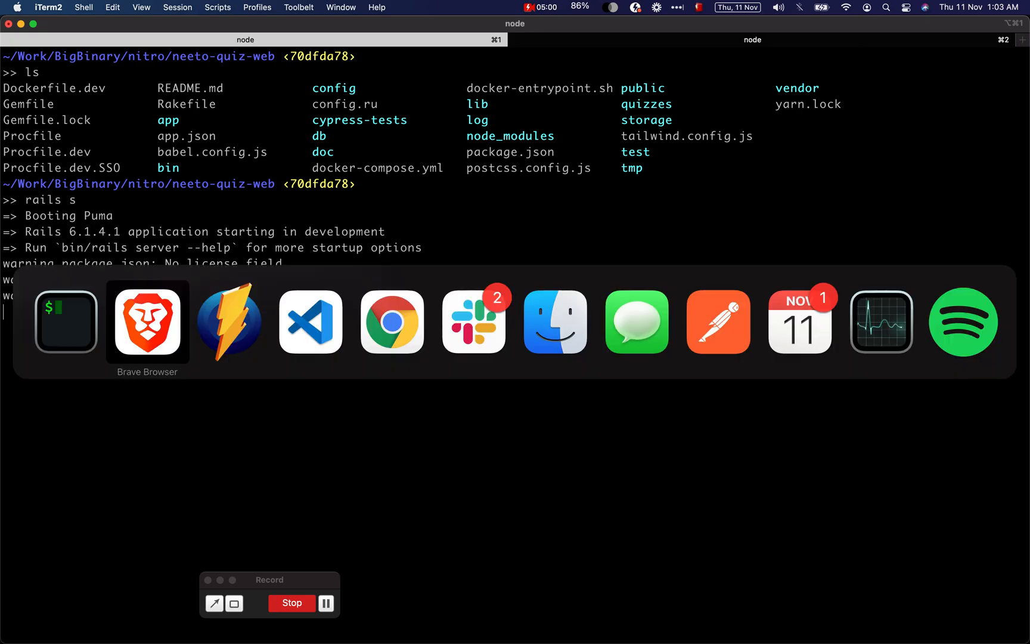
{"action": "left_click", "coordinate": [392, 322]}
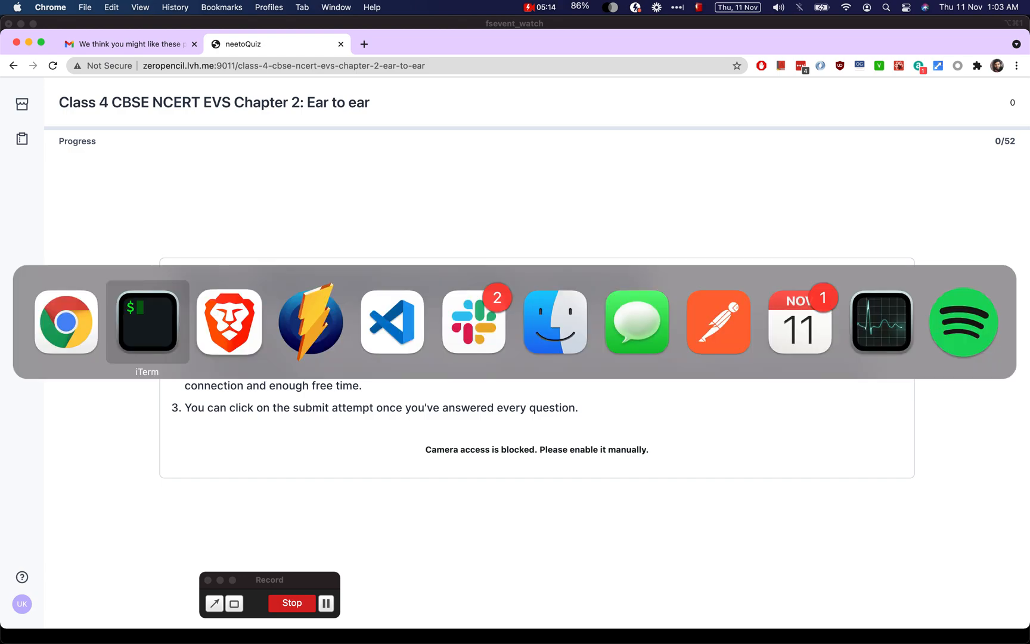
- Locate the Gemfile via quick-open 'gem' and search it for 'bullet'
{"action": "left_click", "coordinate": [392, 323]}
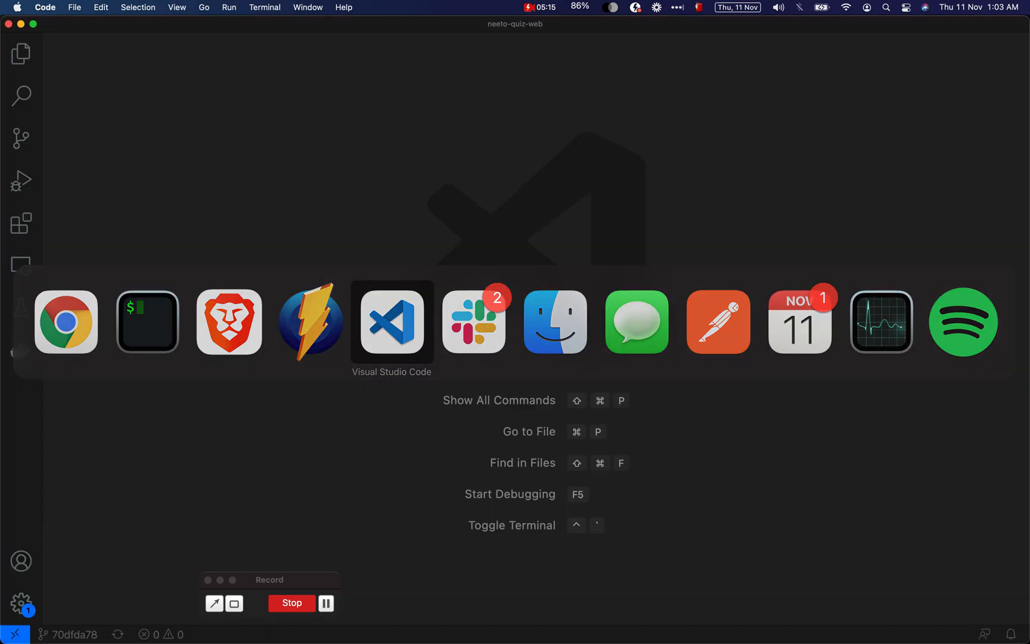
{"action": "type", "text": "gem"}
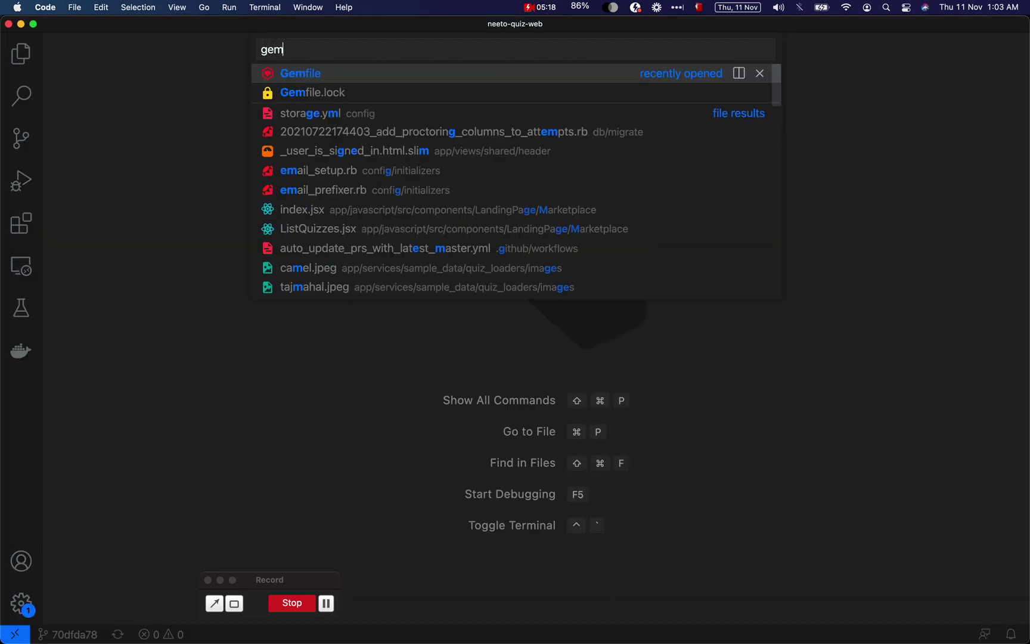
{"action": "left_click", "coordinate": [301, 74]}
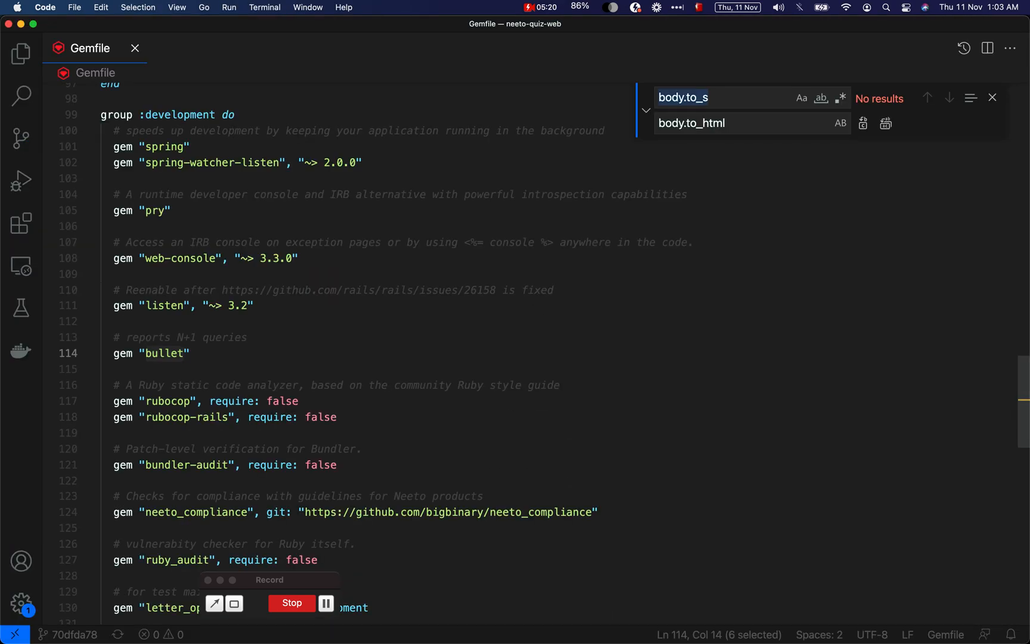
{"action": "type", "text": "bulle"}
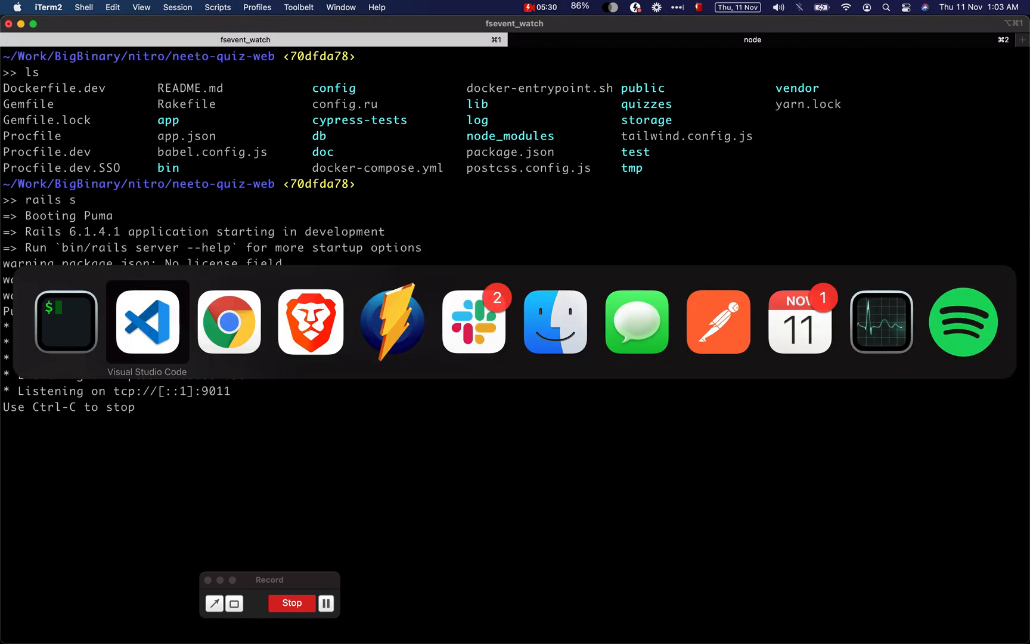
- Review the Bullet N+1 warnings in the Rails server log, then leave the terminal
{"action": "left_click", "coordinate": [229, 323]}
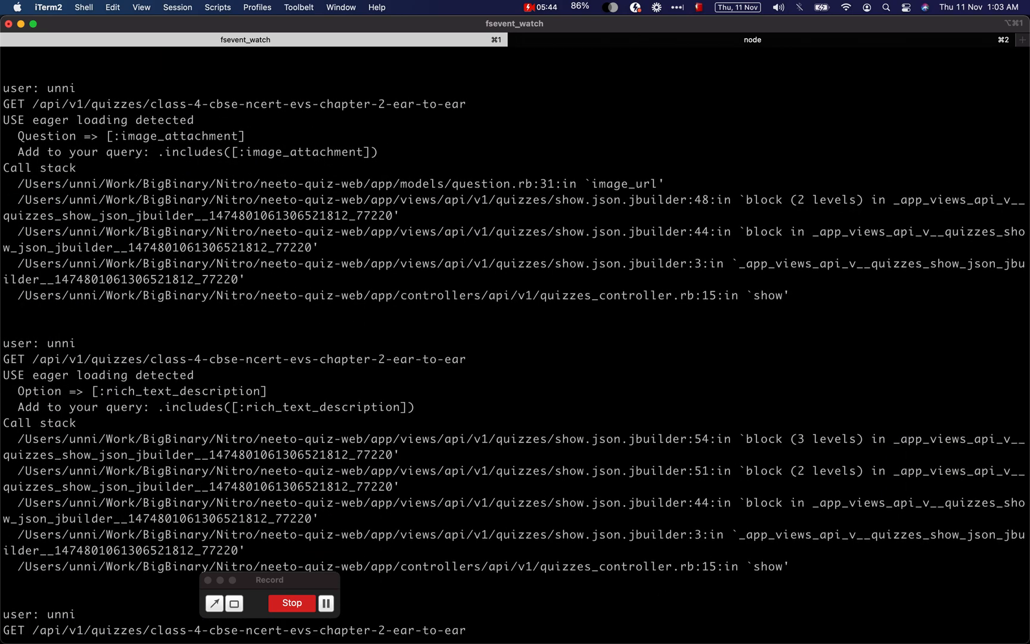
{"action": "left_click_drag", "start_coordinate": [0, 87], "coordinate": [70, 248]}
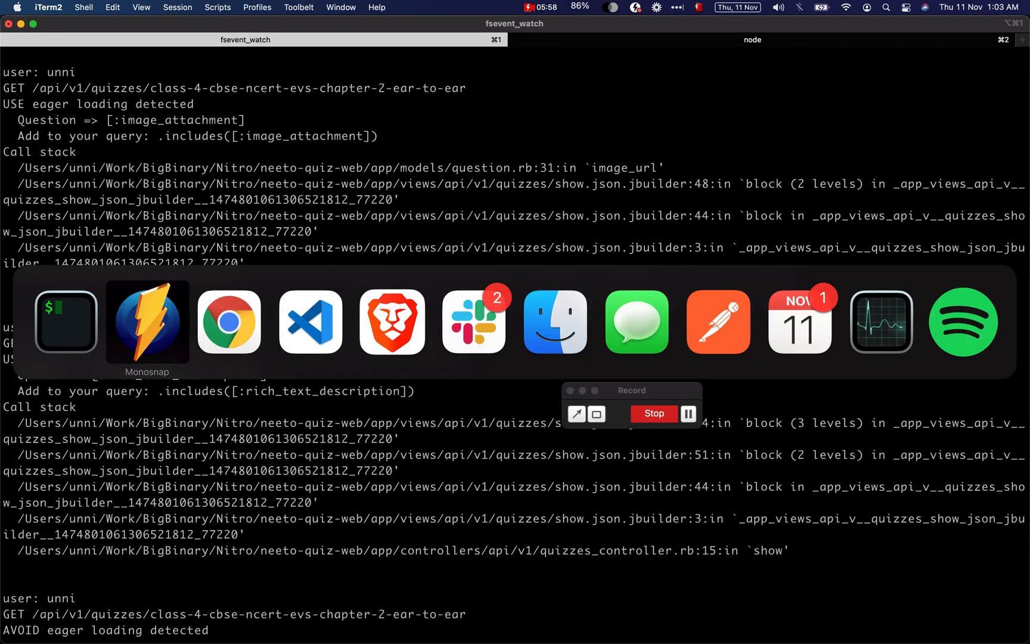
{"action": "left_click", "coordinate": [310, 322]}
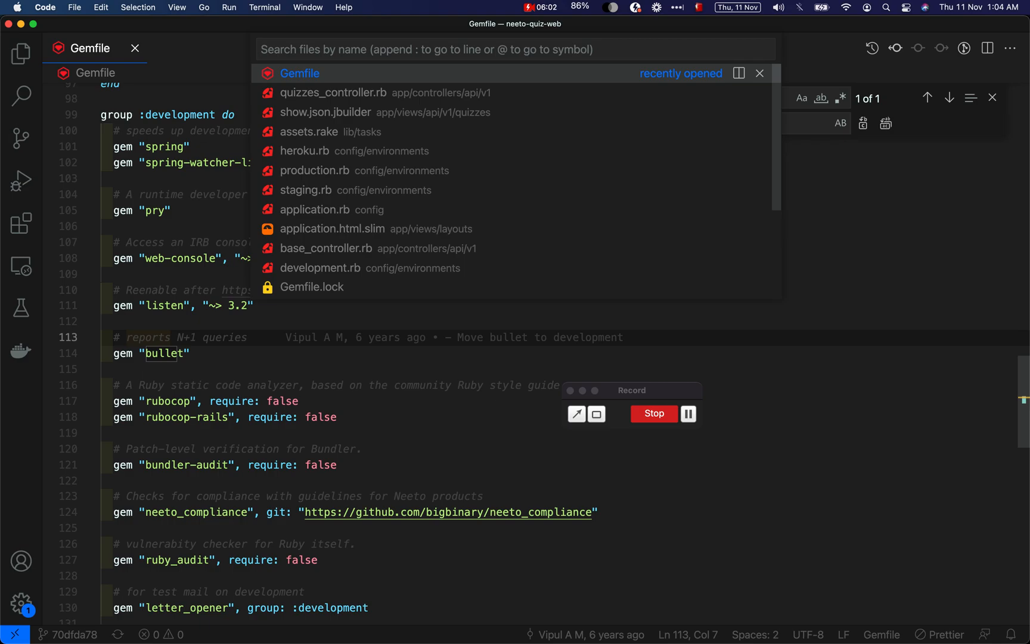
- Locate quizzes_controller.rb via quick-open 'api v1 q' and find load_show_quiz
{"action": "type", "text": "api v1 q"}
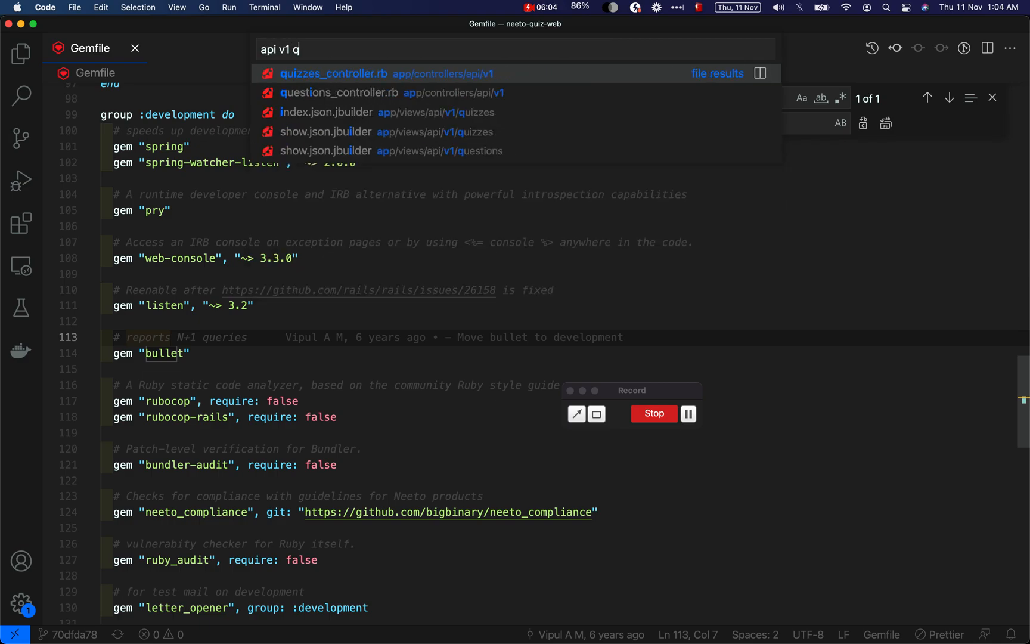
{"action": "left_click", "coordinate": [333, 74]}
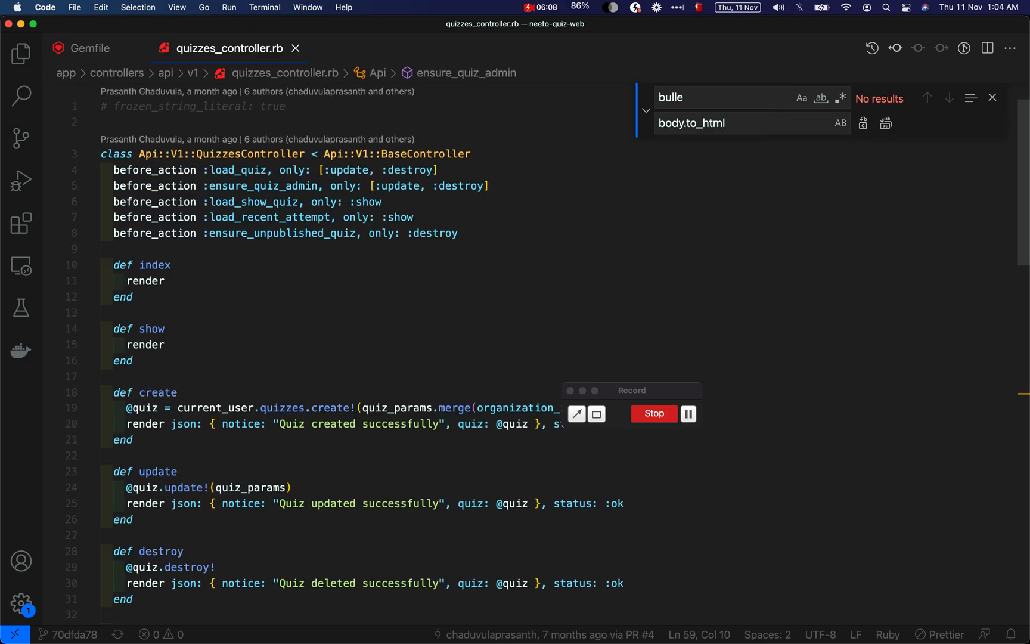
{"action": "left_click", "coordinate": [145, 345]}
{"action": "type", "text": "load_show_quiz"}
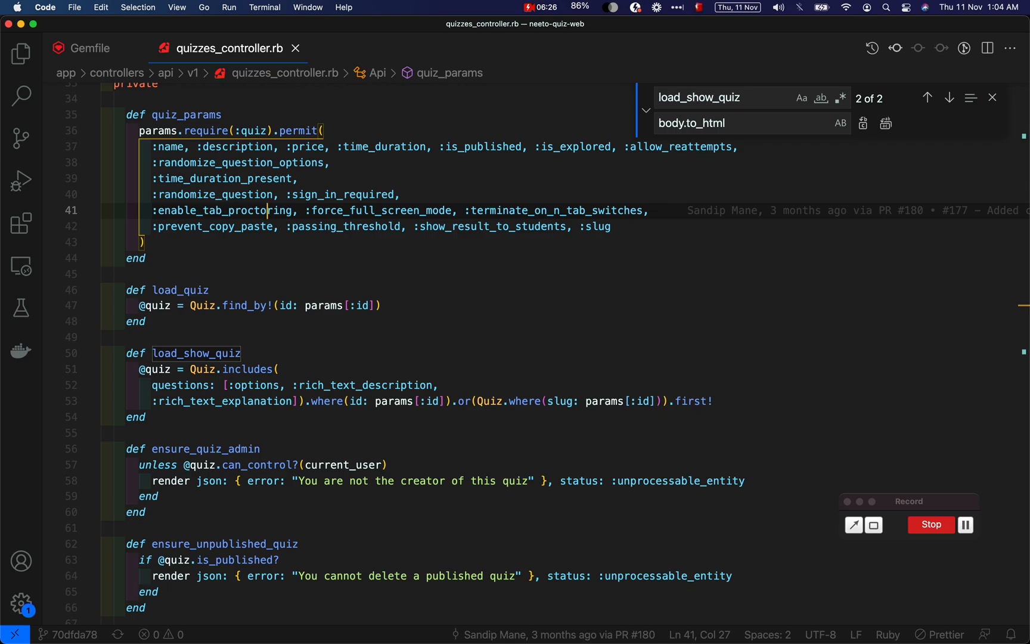
- Select and delete the .includes(questions: ...) clause from the load_show_quiz query
{"action": "left_click", "coordinate": [427, 386]}
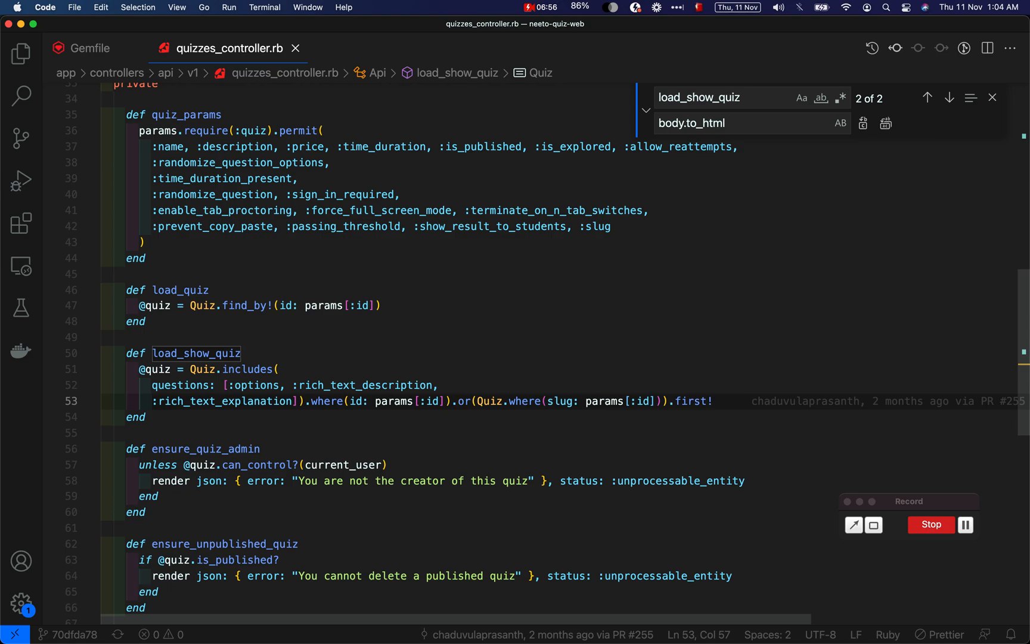
{"action": "left_click_drag", "start_coordinate": [153, 386], "coordinate": [286, 401]}
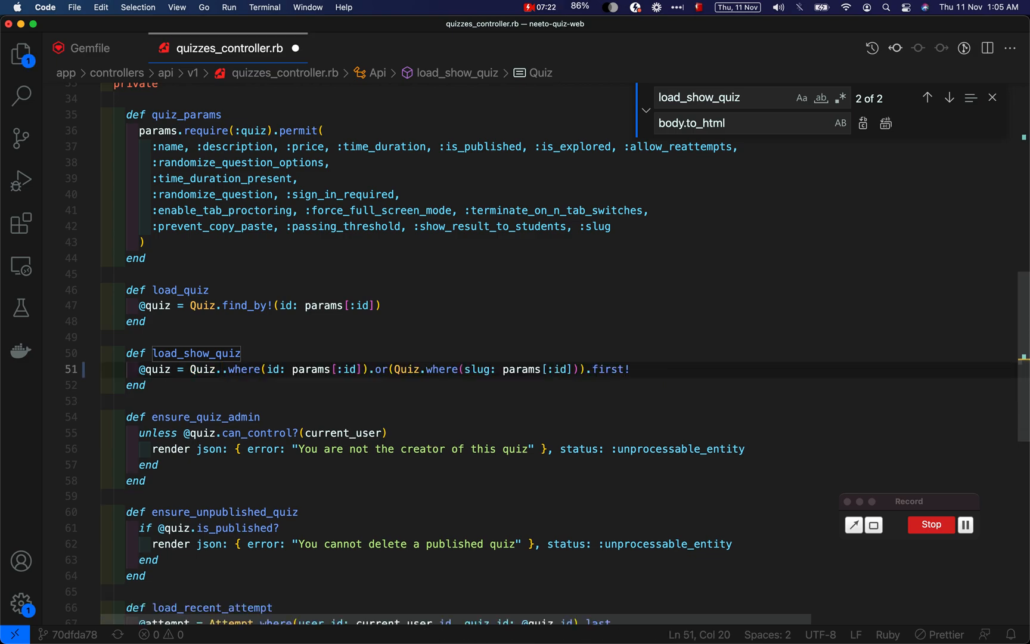
- Chain includes(quiz_includes) and define quiz_includes with questions: [:options, :rich_text_description, :rich_text_explanation]
{"action": "key", "text": "Backspace"}
{"action": "type", "text": "includes()."}
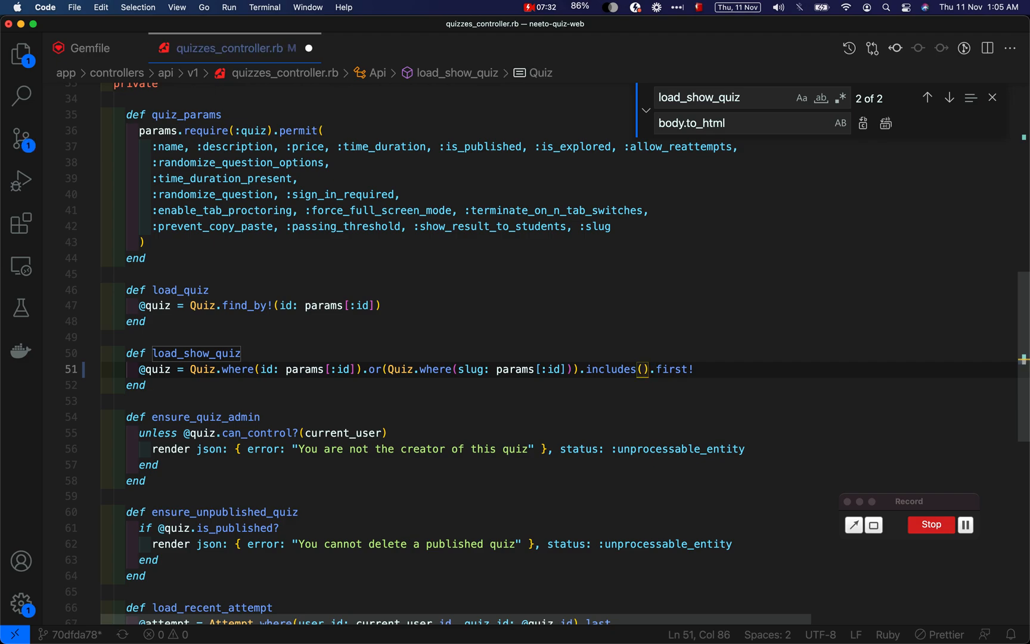
{"action": "type", "text": "quiz_includes"}
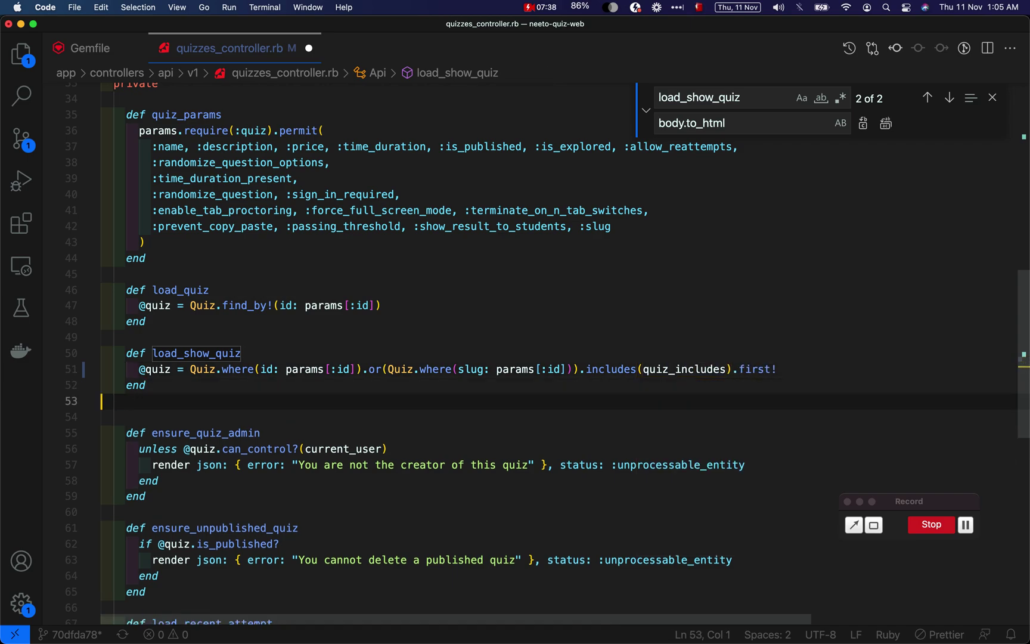
{"action": "type", "text": "def quiz_includes"}
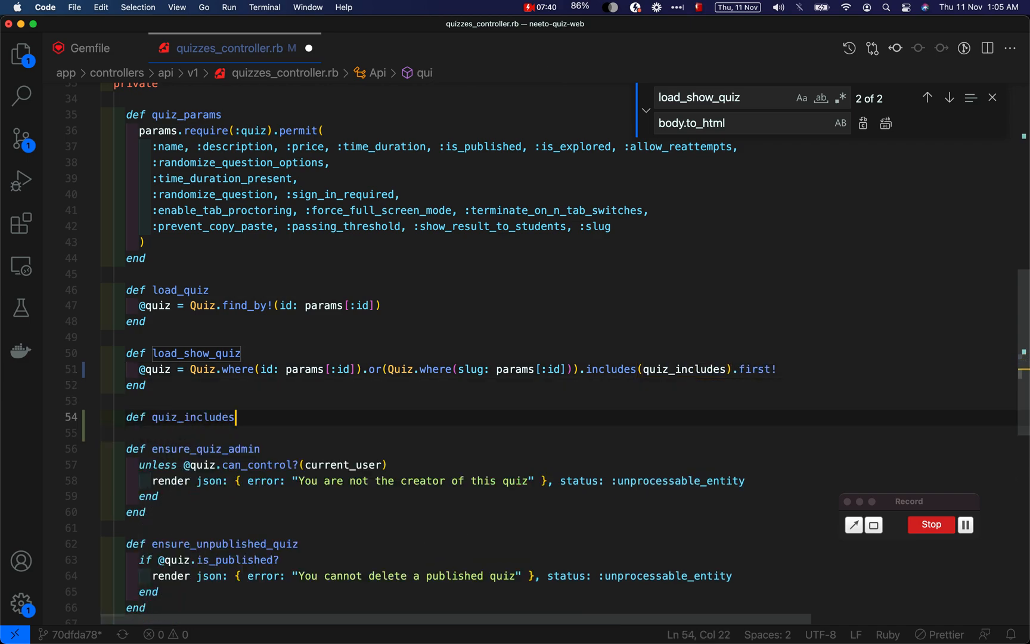
{"action": "key", "text": "Enter"}
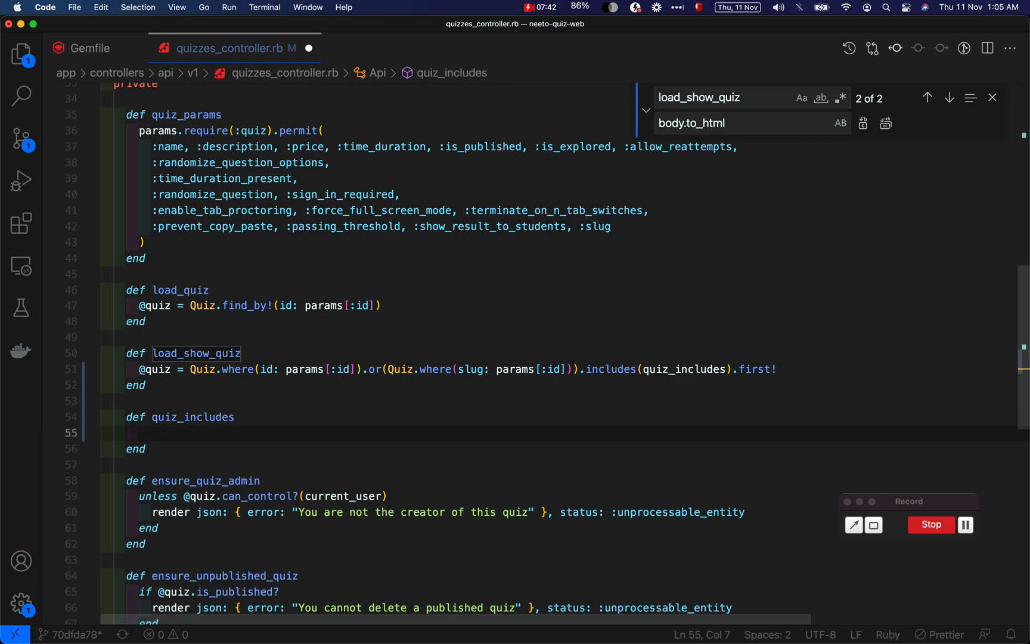
{"action": "type", "text": "includes(\\n  questions: [:options, :rich_text_description,\\n  :rich_text_explanation])"}
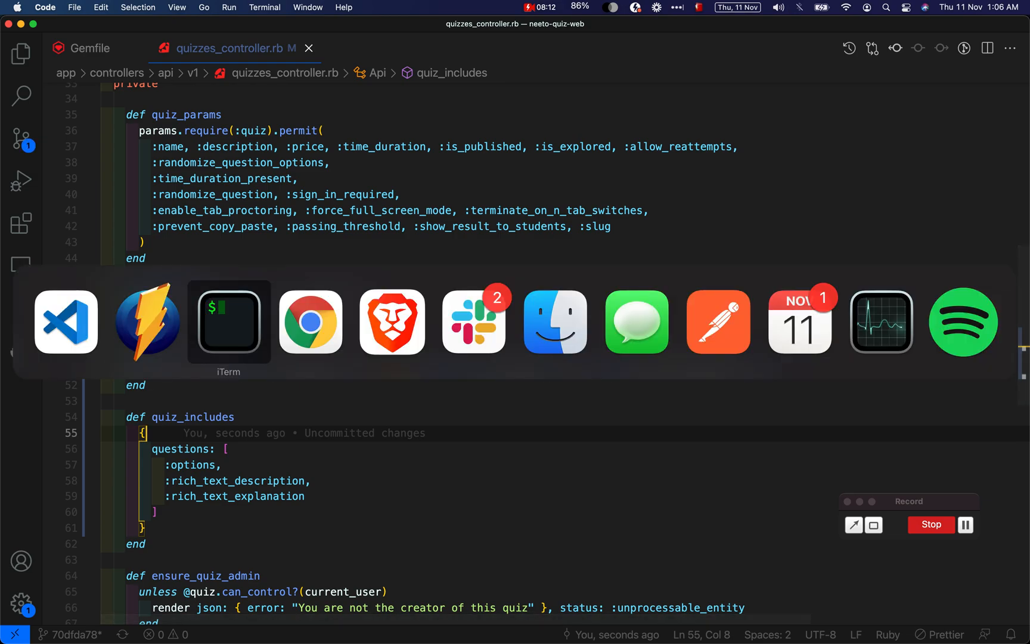
- Reload the Chapter 2 quiz page in Chrome and check the server log's new Bullet warnings
{"action": "left_click", "coordinate": [310, 322]}
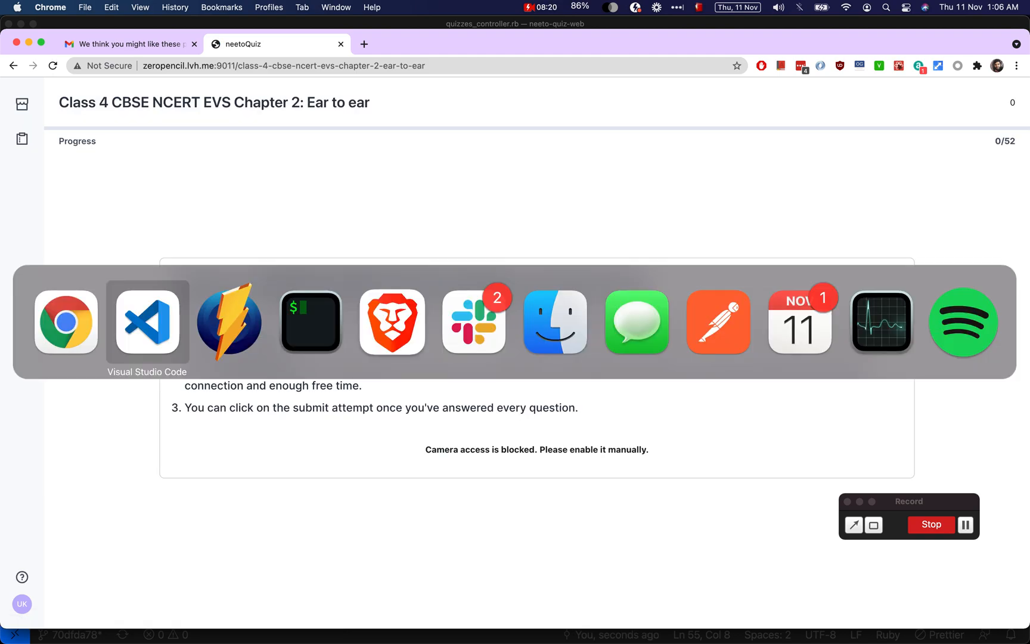
{"action": "left_click", "coordinate": [310, 322]}
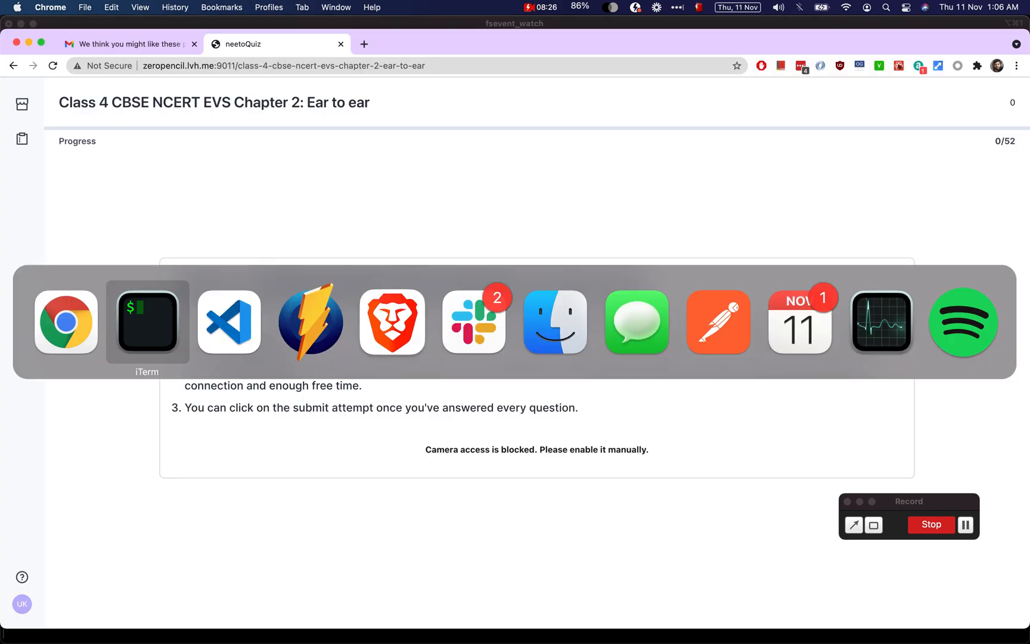
{"action": "left_click", "coordinate": [229, 322]}
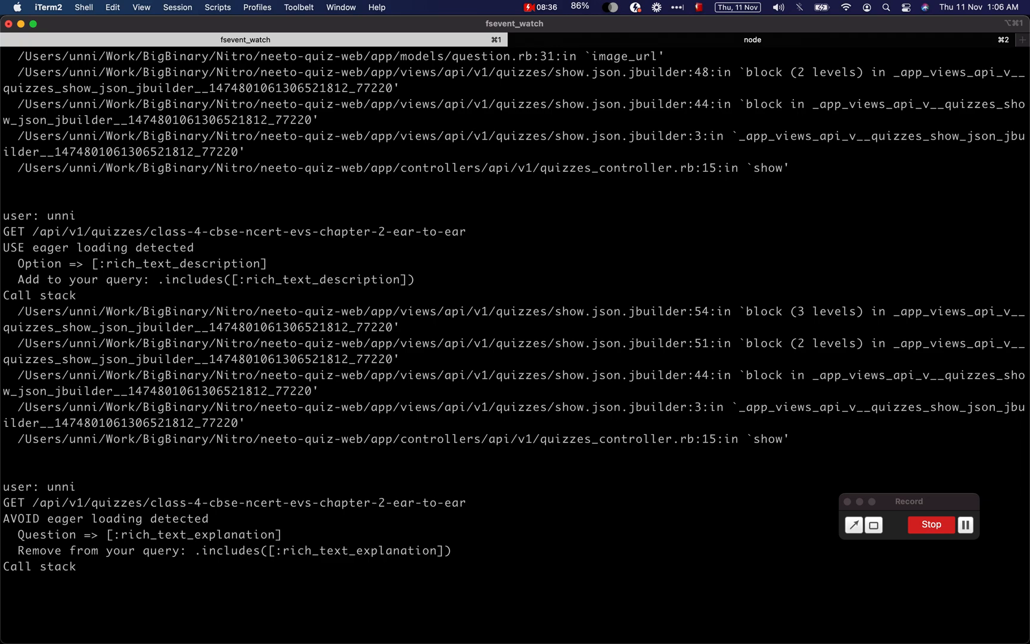
- Edit quiz_includes to add :image_attachment and options: :rich_text_description for questions
{"action": "double_click", "coordinate": [195, 534]}
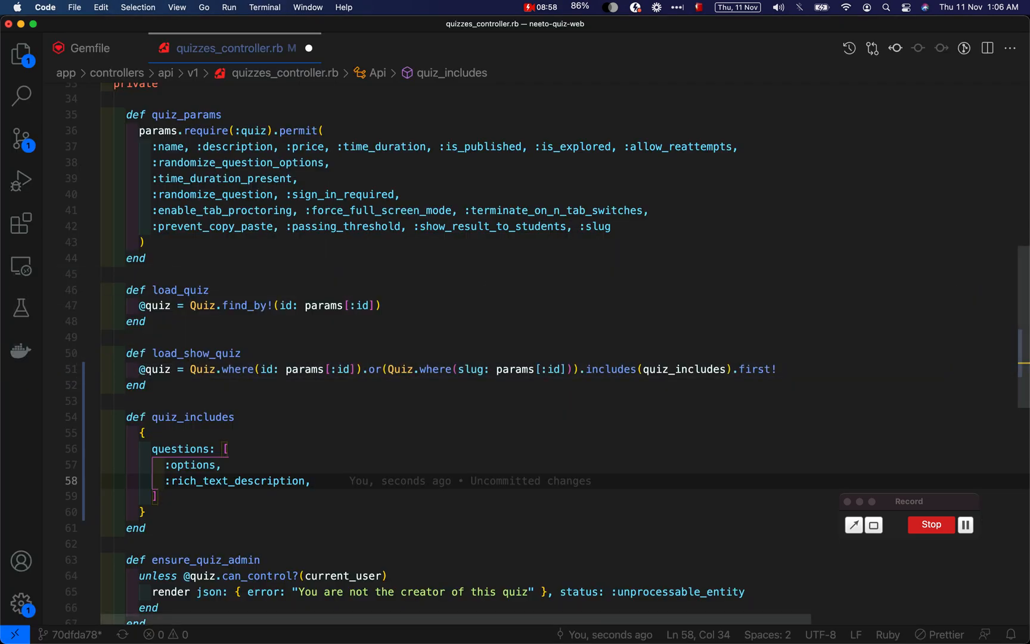
{"action": "type", "text": ":image_attachment"}
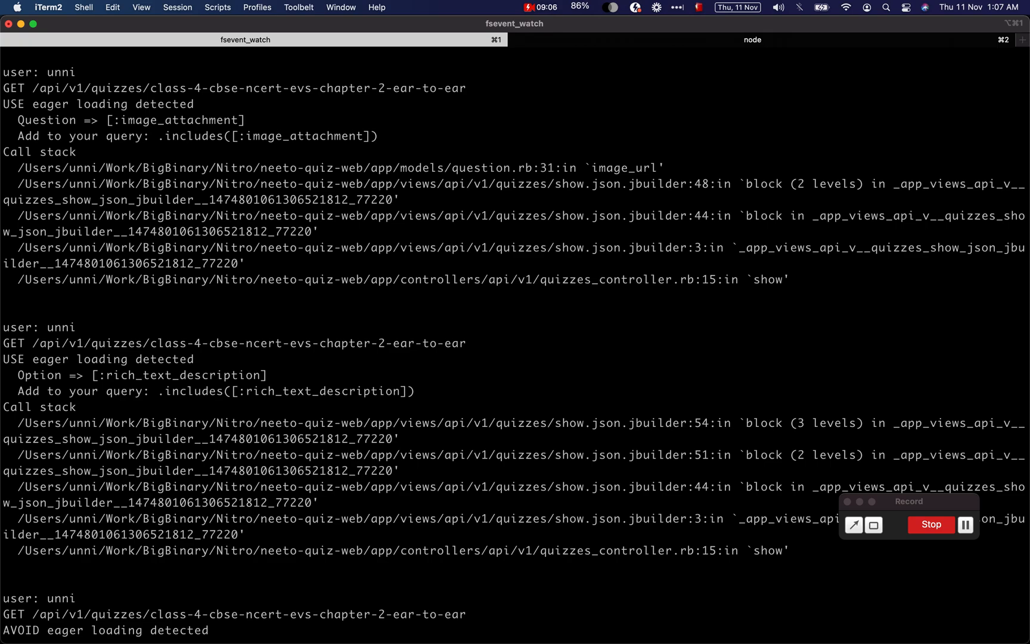
{"action": "double_click", "coordinate": [183, 375]}
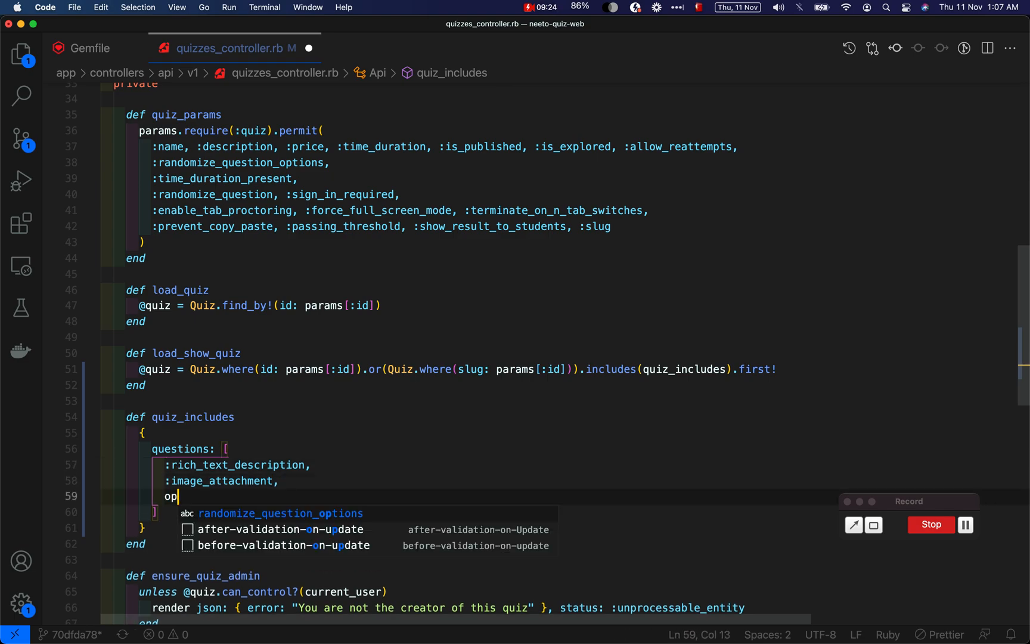
{"action": "type", "text": "tions: :options"}
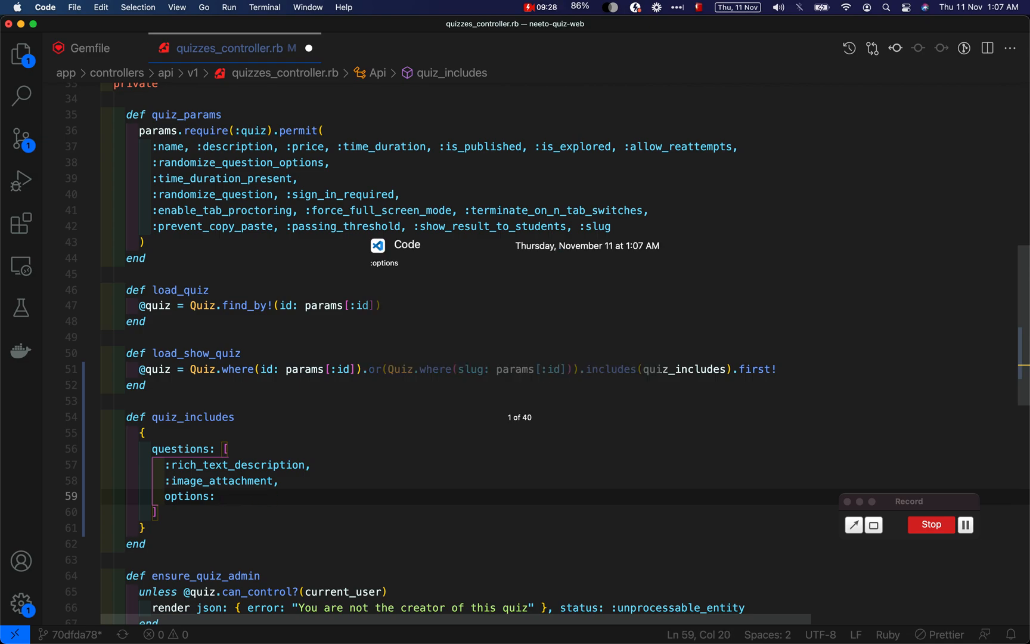
{"action": "type", "text": "rich_text_description"}
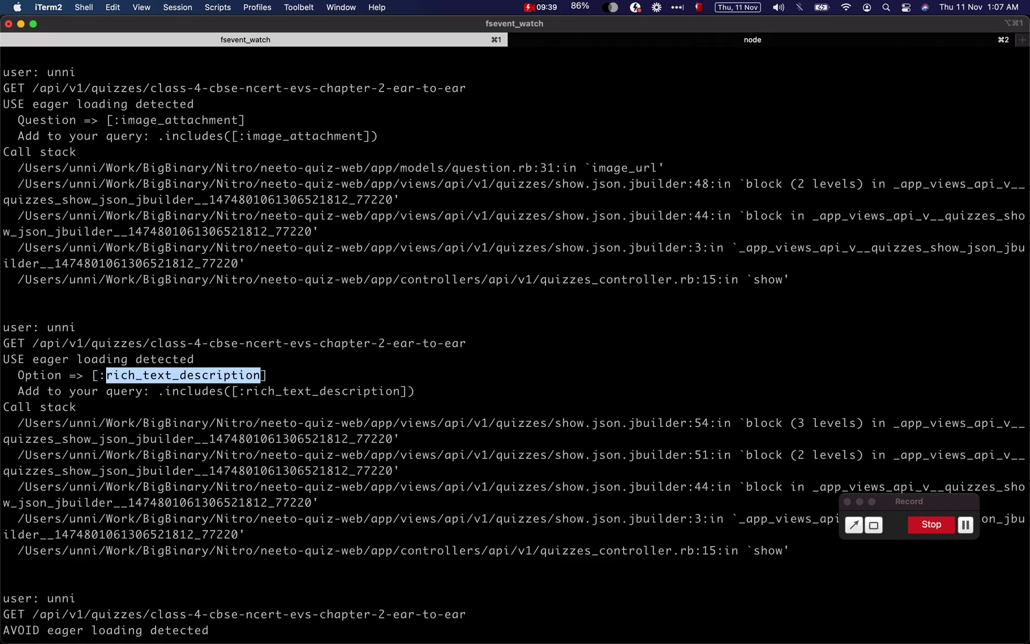
- Review the repeated _layout.html.erb render lines in the quiz request log
{"action": "key", "text": "Cmd+Tab"}
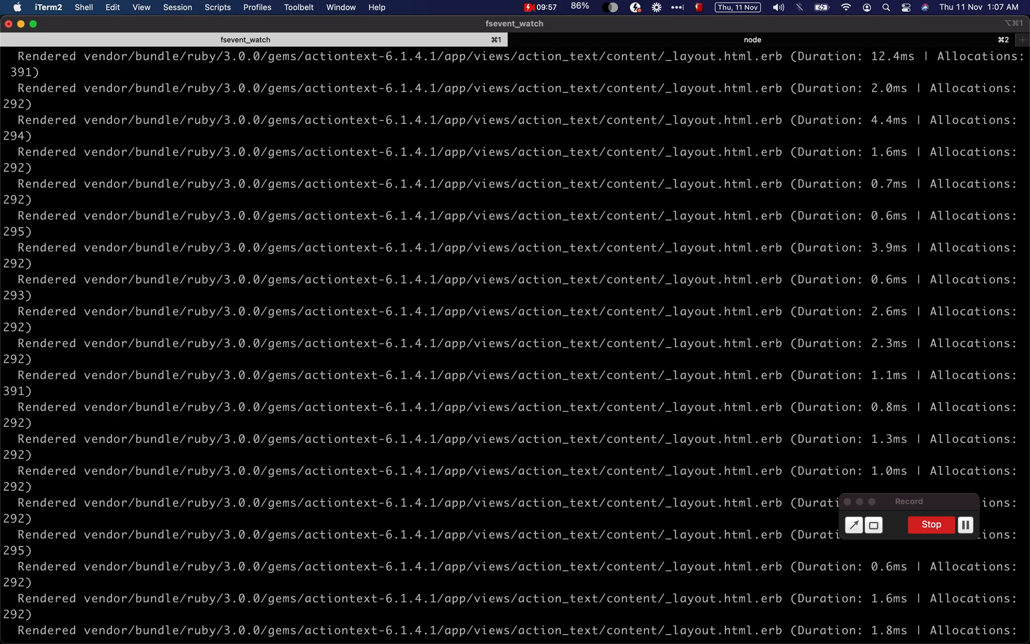
{"action": "left_click_drag", "start_coordinate": [451, 184], "coordinate": [763, 184]}
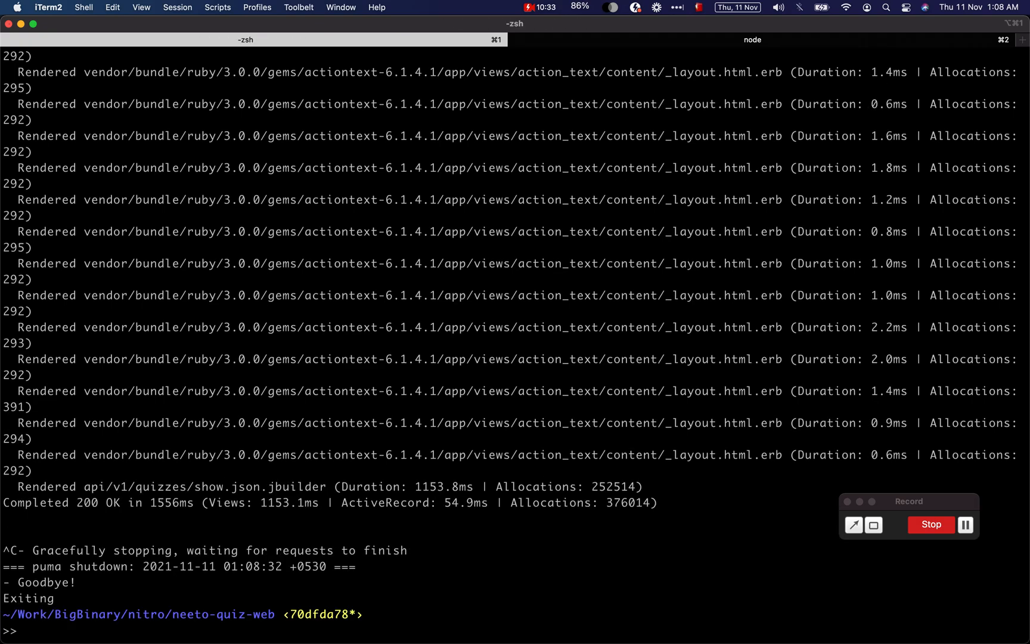
- Run 'bundle open actiontext' to open the actiontext 6.1.4.1 gem source in VS Code
{"action": "type", "text": "bundle open"}
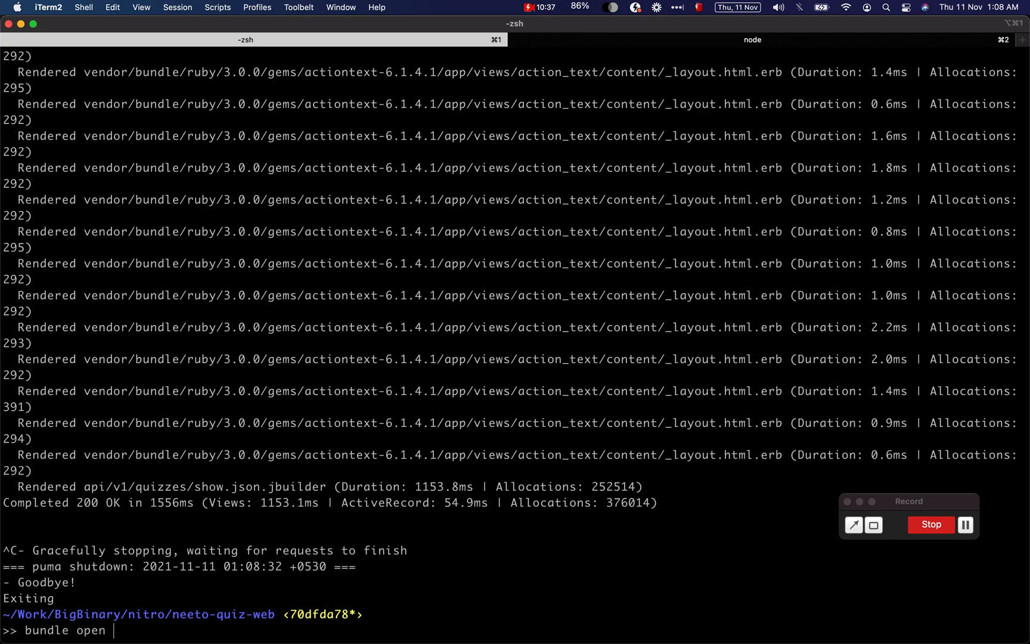
{"action": "type", "text": "acrtiontext"}
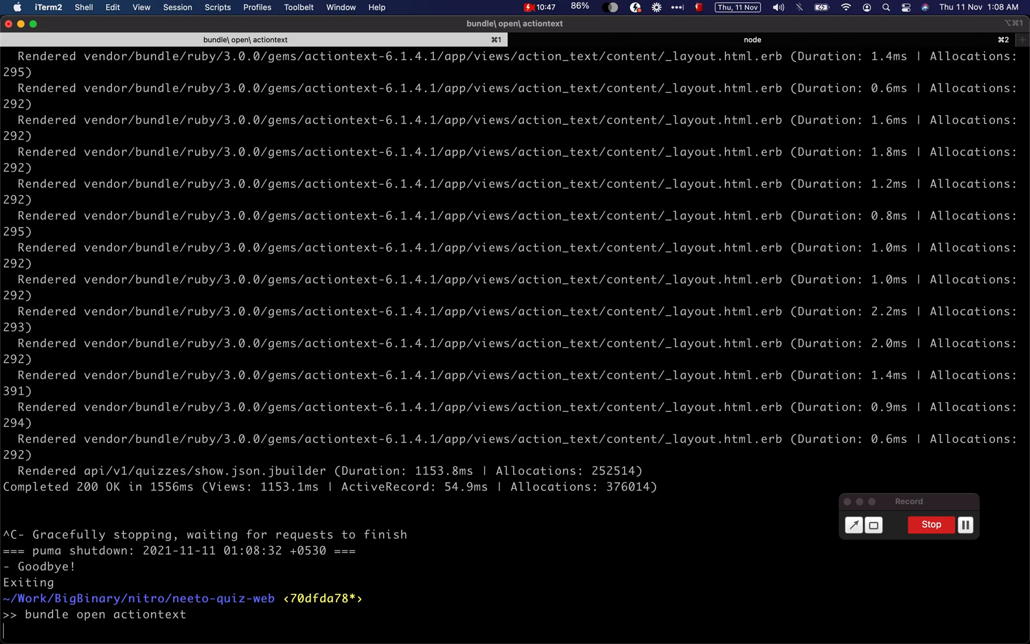
{"action": "key", "text": "Return"}
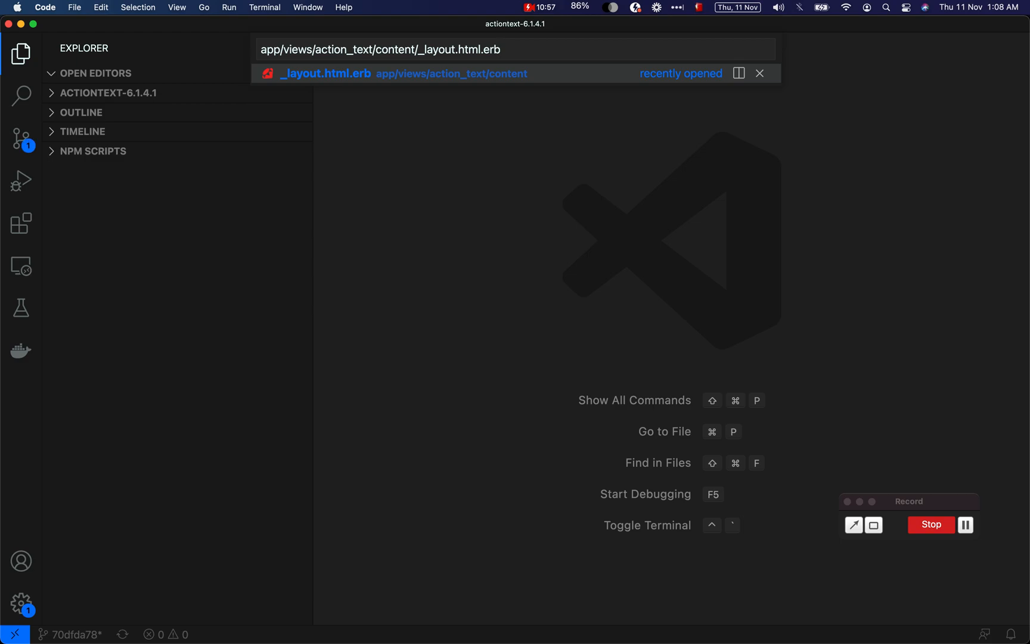
- Search the gem for 'content/lay' and locate the layout render in content.rb's to_rendered_html_with_layout
{"action": "left_click", "coordinate": [324, 74]}
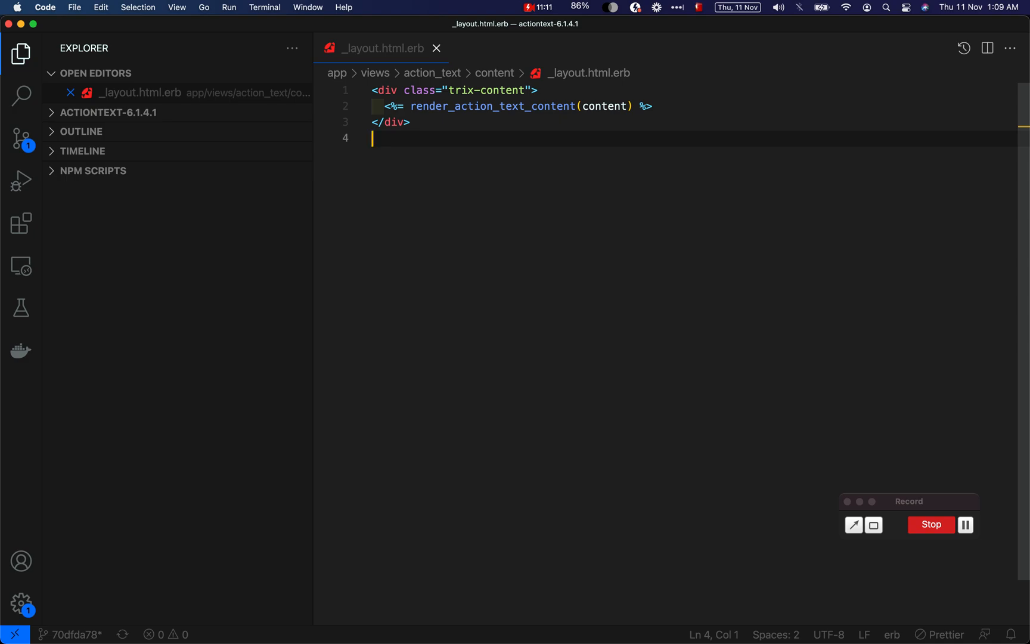
{"action": "left_click", "coordinate": [23, 94]}
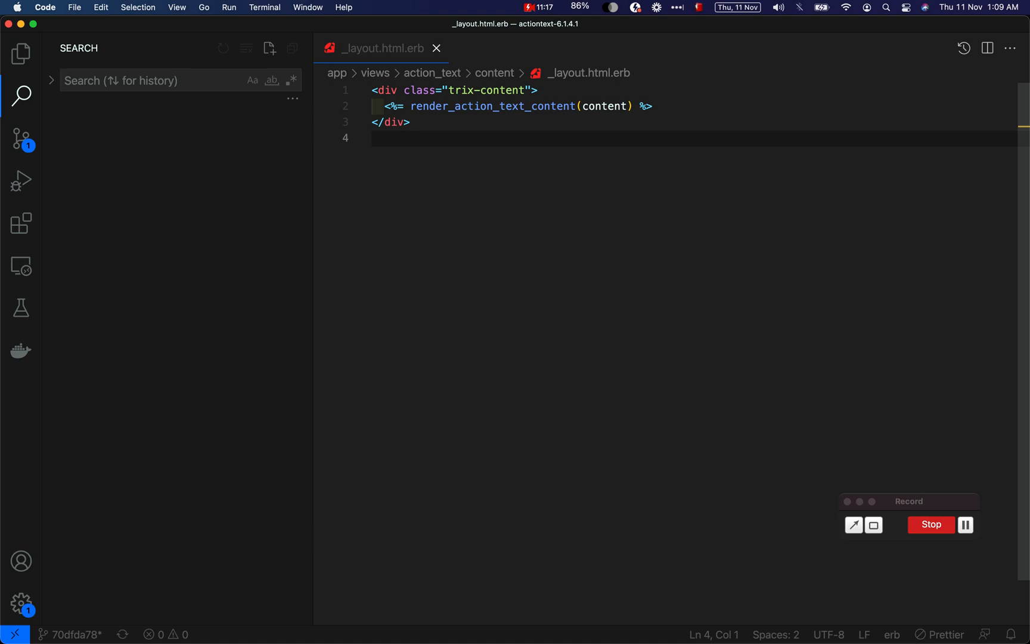
{"action": "type", "text": "content/"}
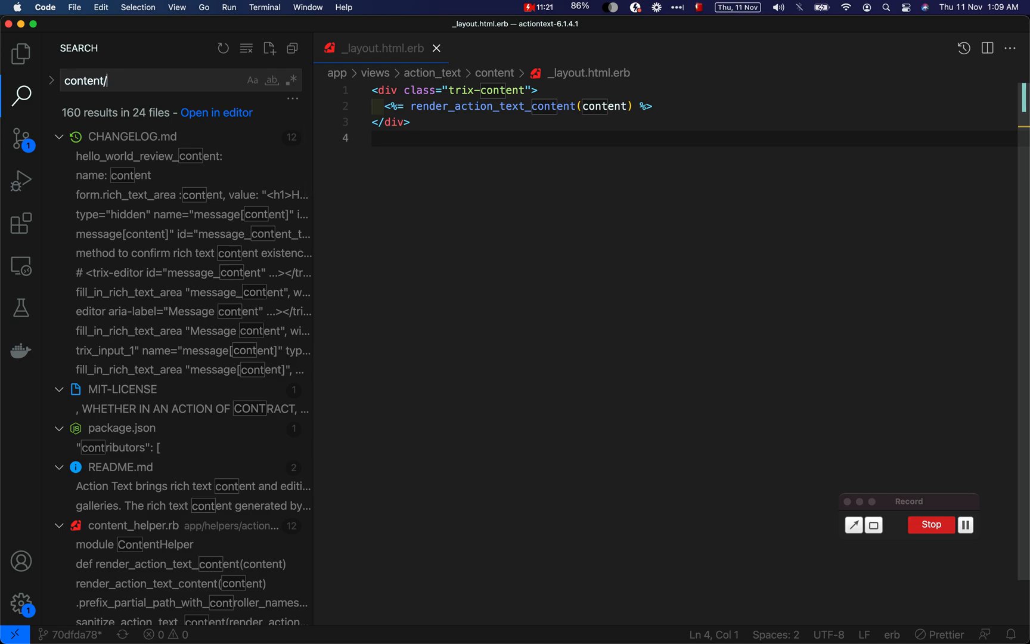
{"action": "type", "text": "lay"}
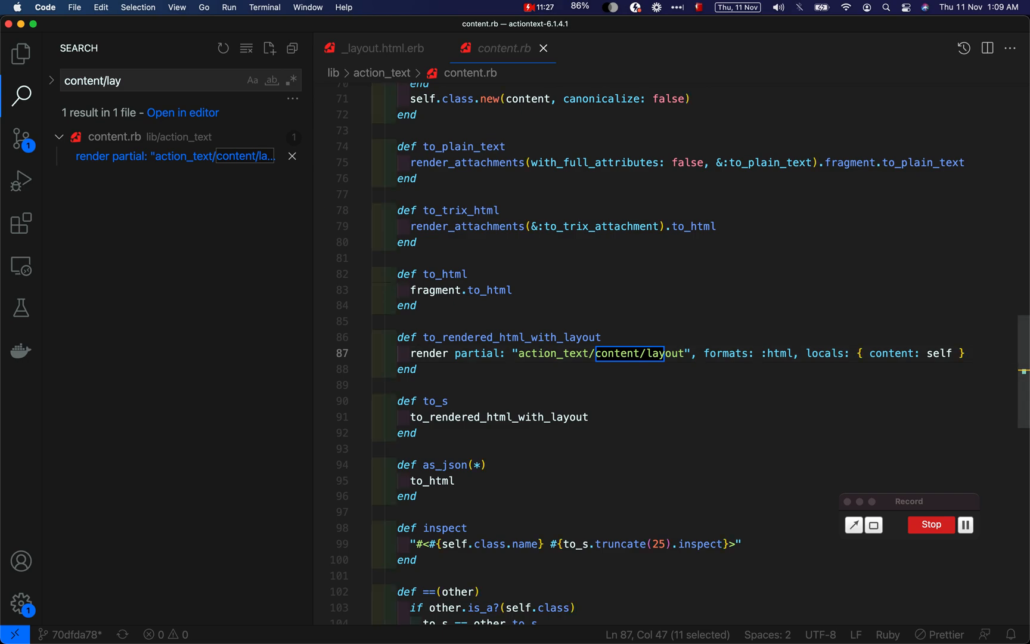
{"action": "double_click", "coordinate": [512, 336]}
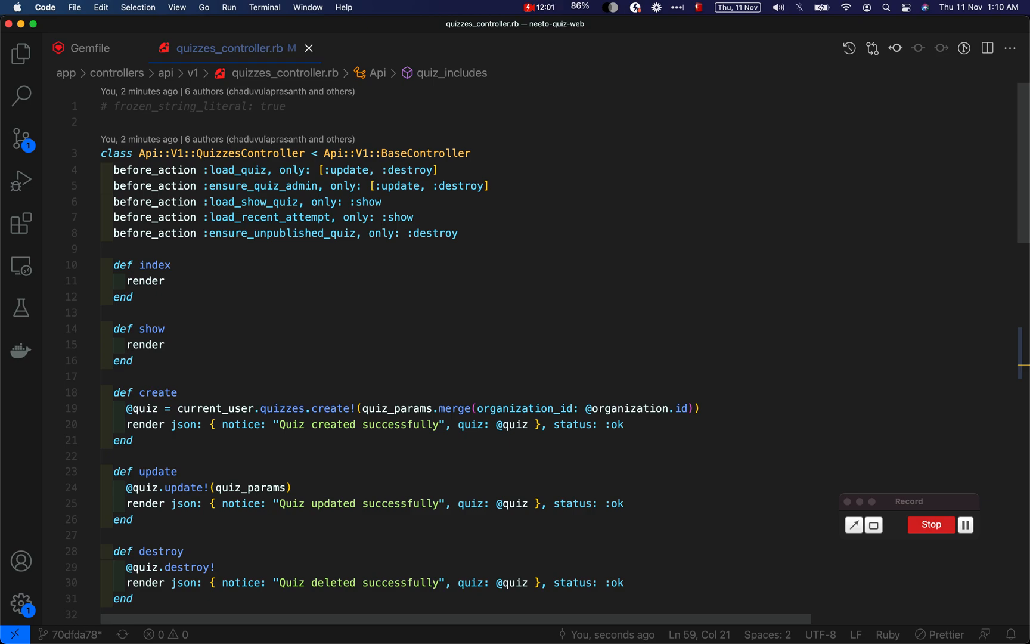
- Quick-open quizzes show.json.jbuilder and find its six '.to_s' calls on rich-text bodies
{"action": "type", "text": "show"}
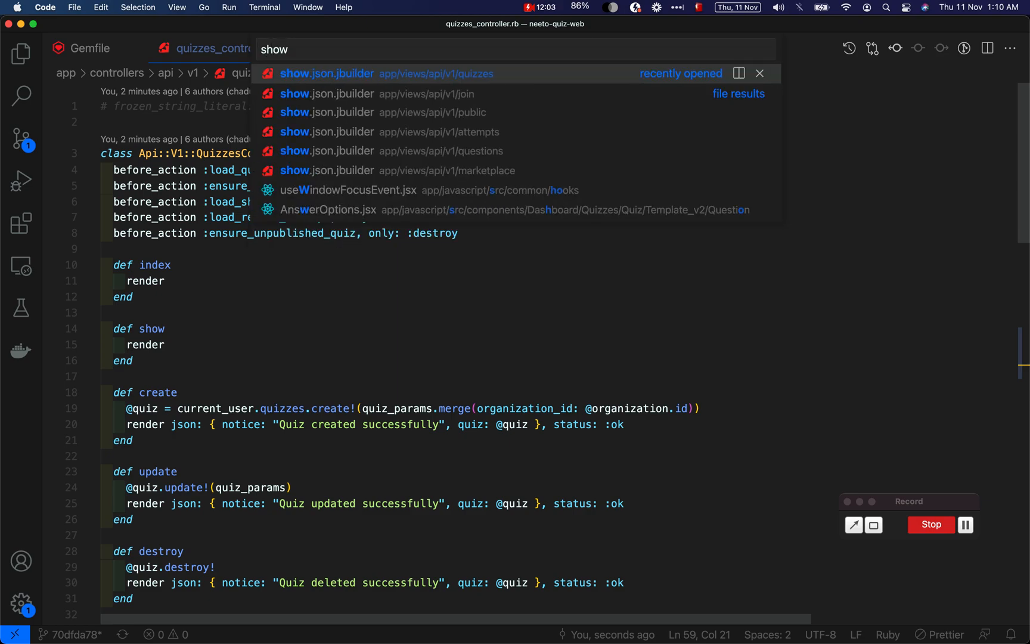
{"action": "left_click", "coordinate": [327, 74]}
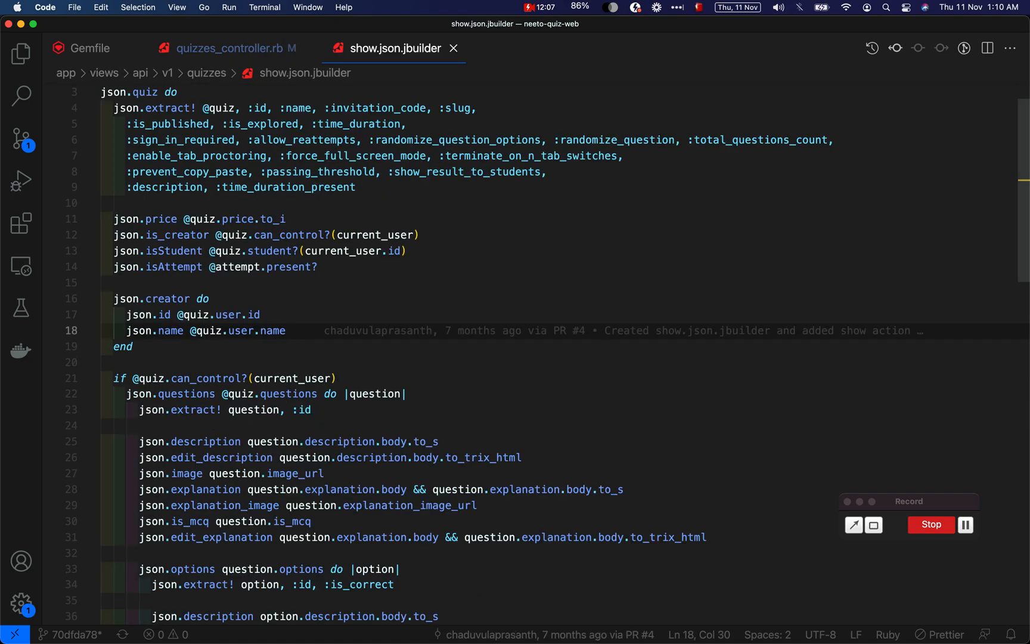
{"action": "type", "text": "to_s"}
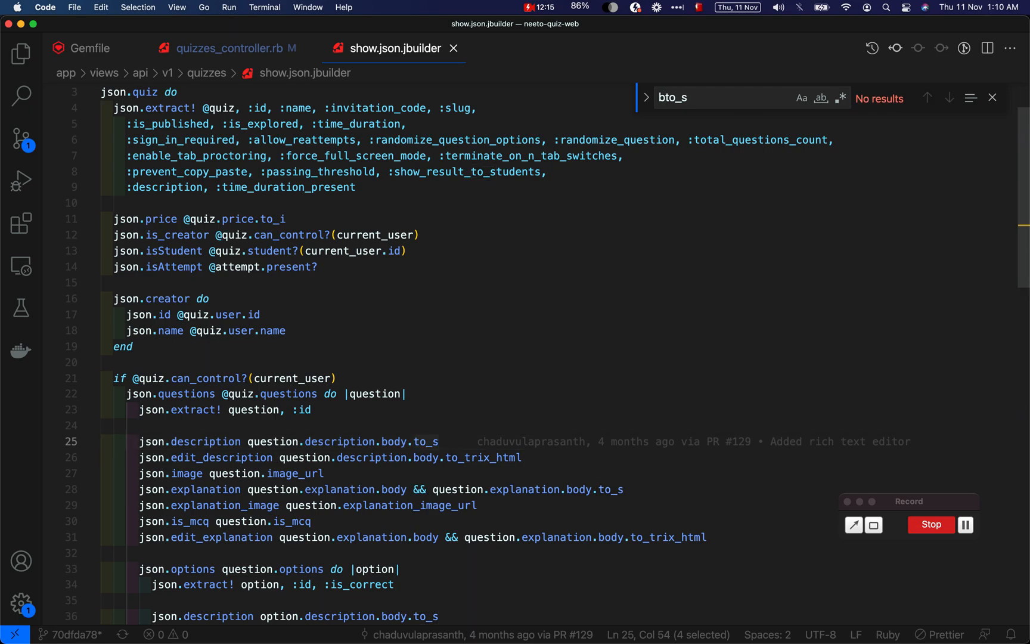
{"action": "type", "text": "to_s"}
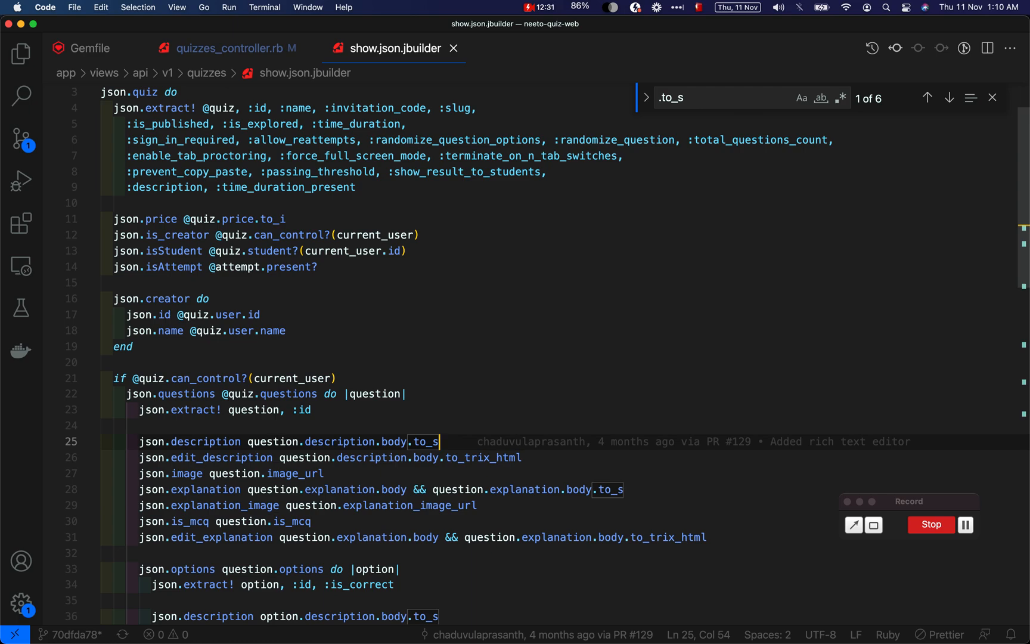
{"action": "scroll", "scroll_direction": "down", "scroll_amount": 3}
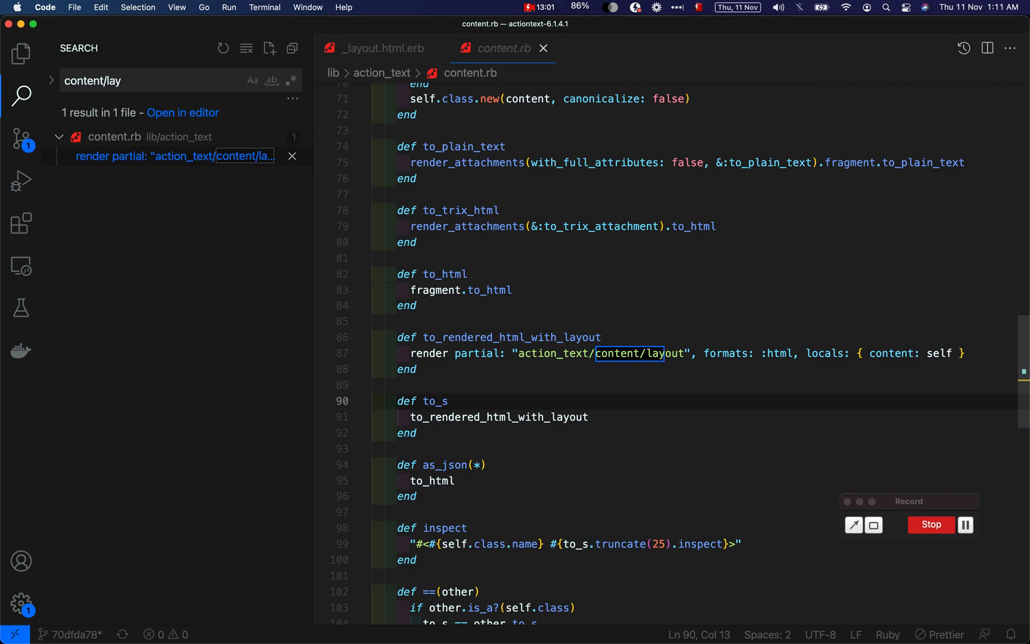
- Highlight the to_s and to_html method definitions in Action Text's content.rb
{"action": "double_click", "coordinate": [452, 275]}
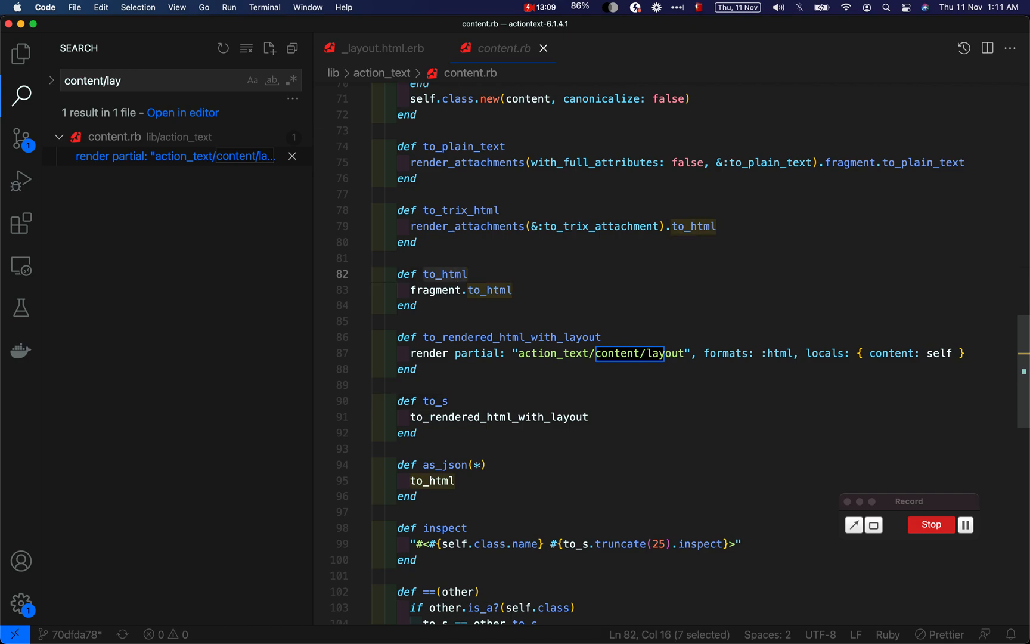
{"action": "double_click", "coordinate": [435, 401]}
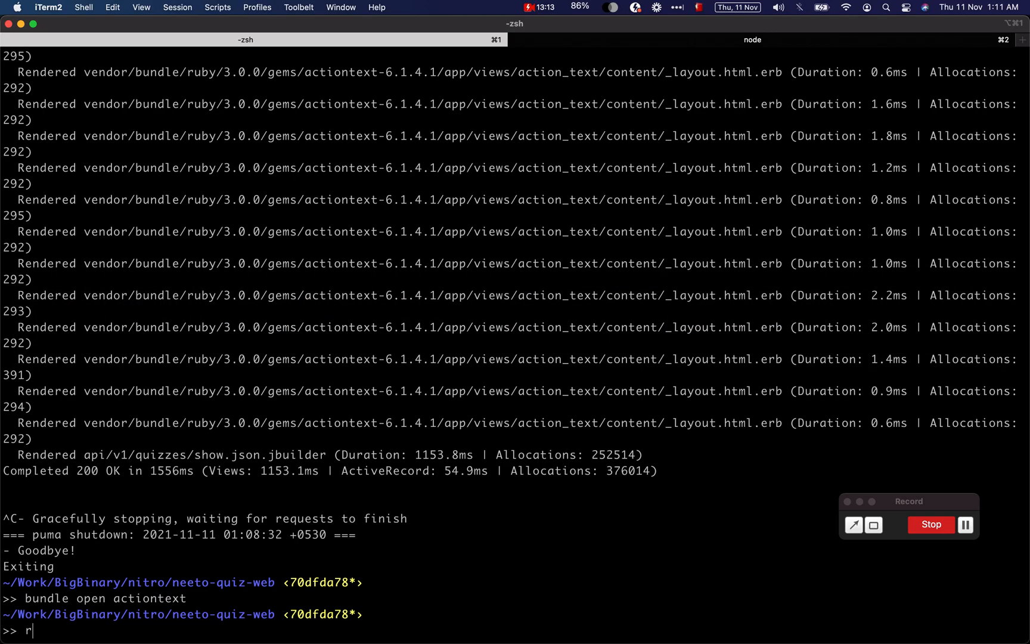
- In a Rails console, evaluate q.description.body.to_s versus body.to_html on the latest quiz's first question
{"action": "type", "text": "ails c"}
{"action": "type", "text": "q = Quiz.order(\"created_at desc\").last.questions.first"}
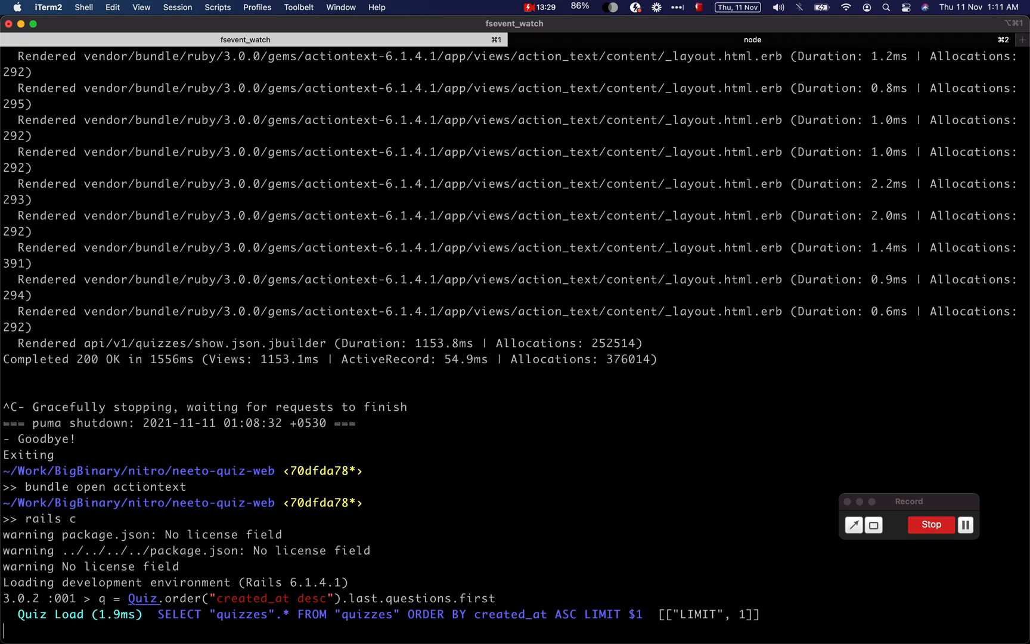
{"action": "key", "text": "Return"}
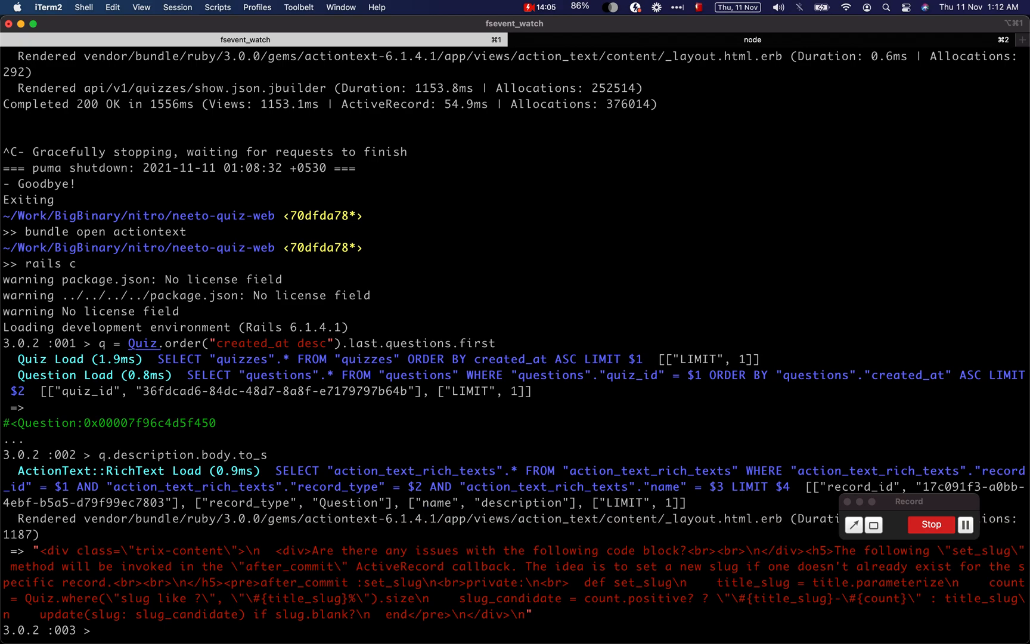
{"action": "type", "text": "q.description.body.to_"}
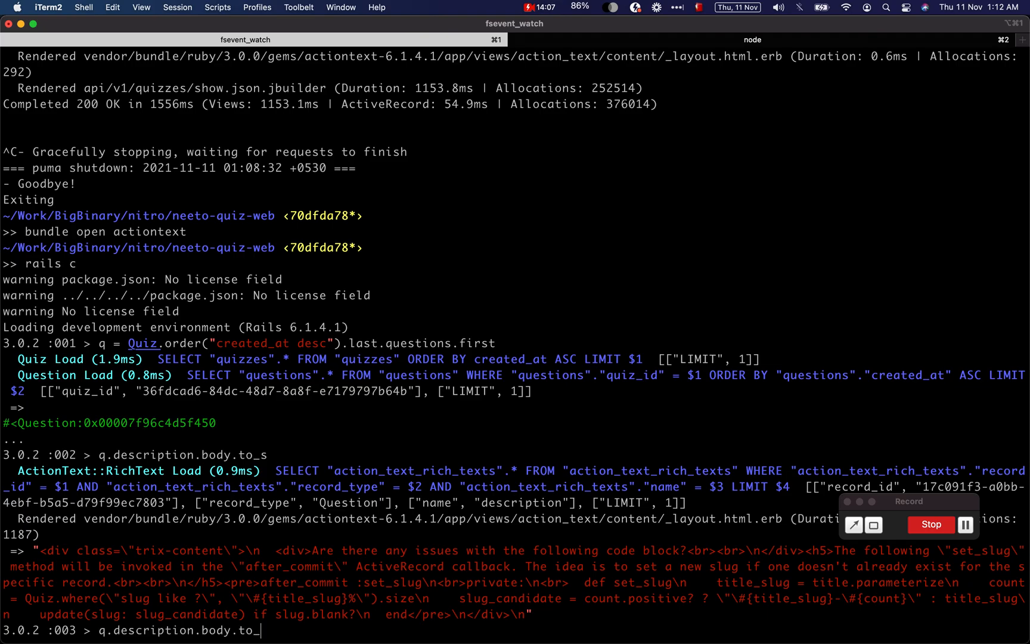
{"action": "type", "text": "html"}
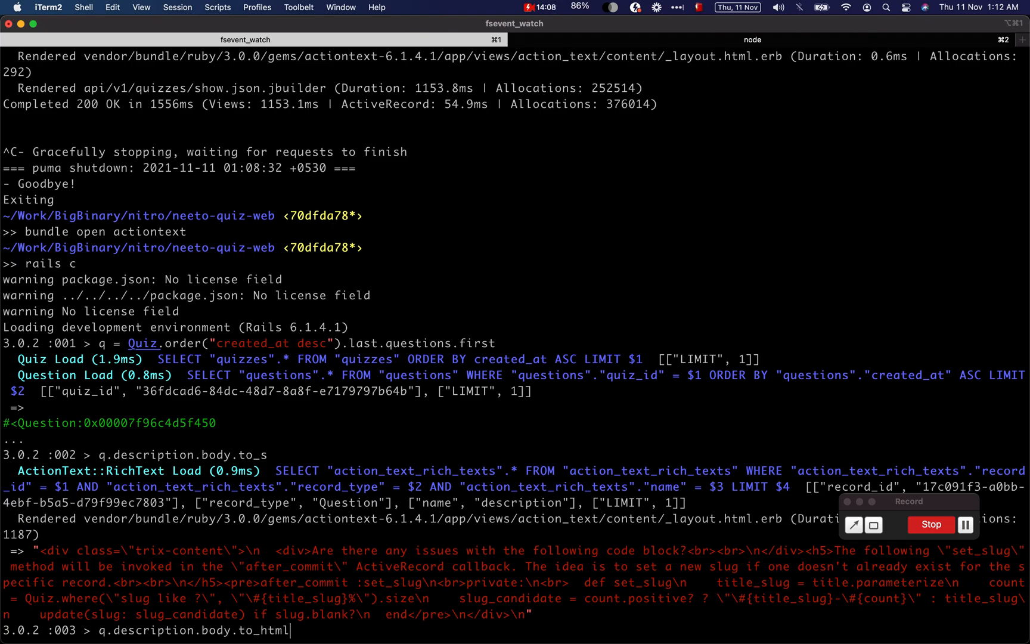
{"action": "key", "text": "Enter"}
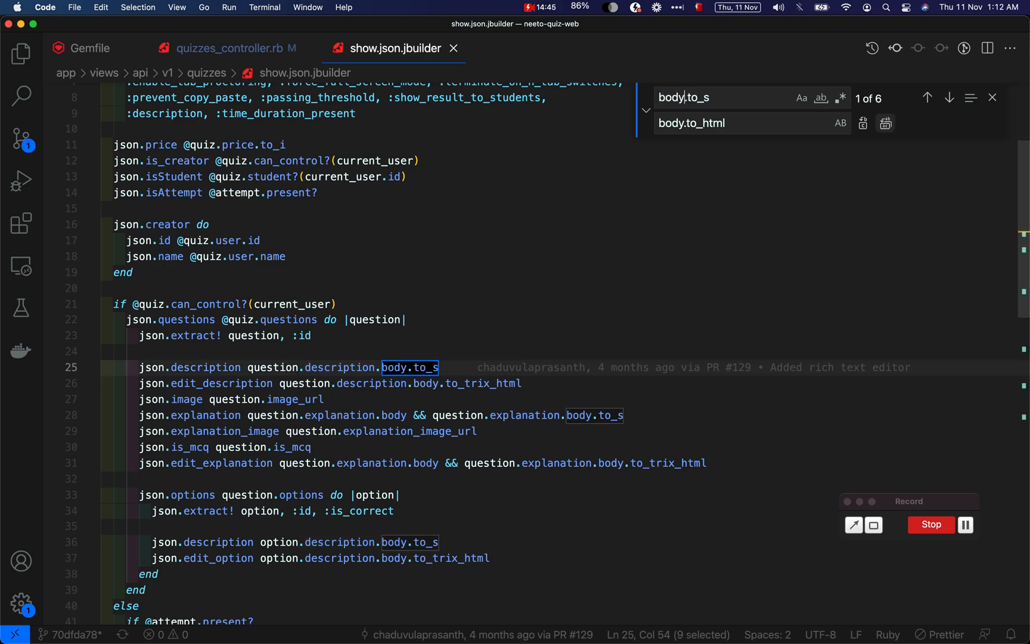
- Replace all body.to_s occurrences with body.to_html in show.json.jbuilder
{"action": "left_click", "coordinate": [886, 124]}
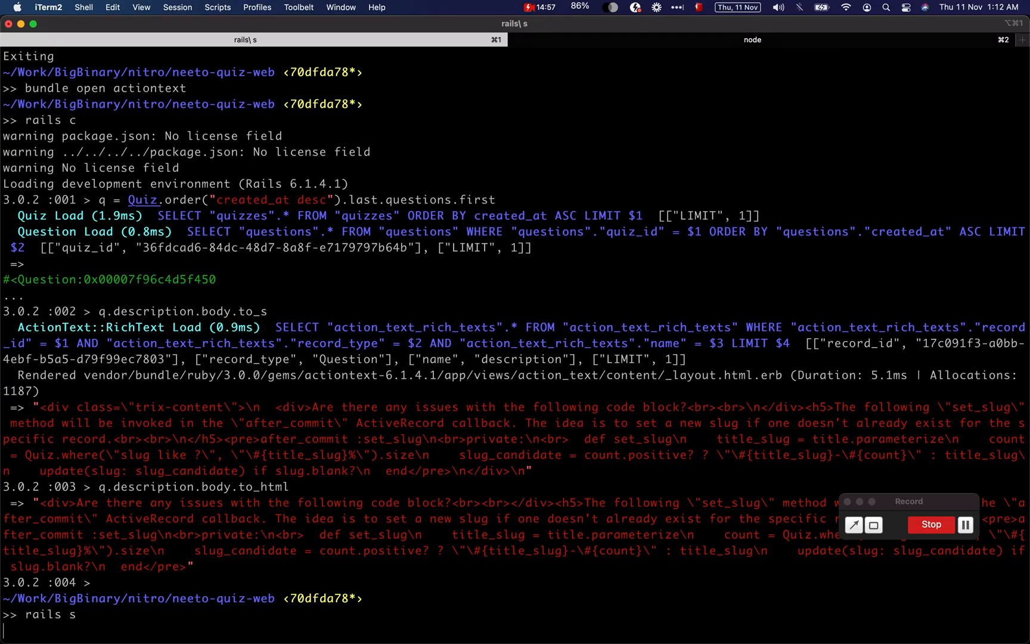
- Restart 'rails s', reload the quiz page, and bring up the New Relic transaction trace
{"action": "key", "text": "Enter"}
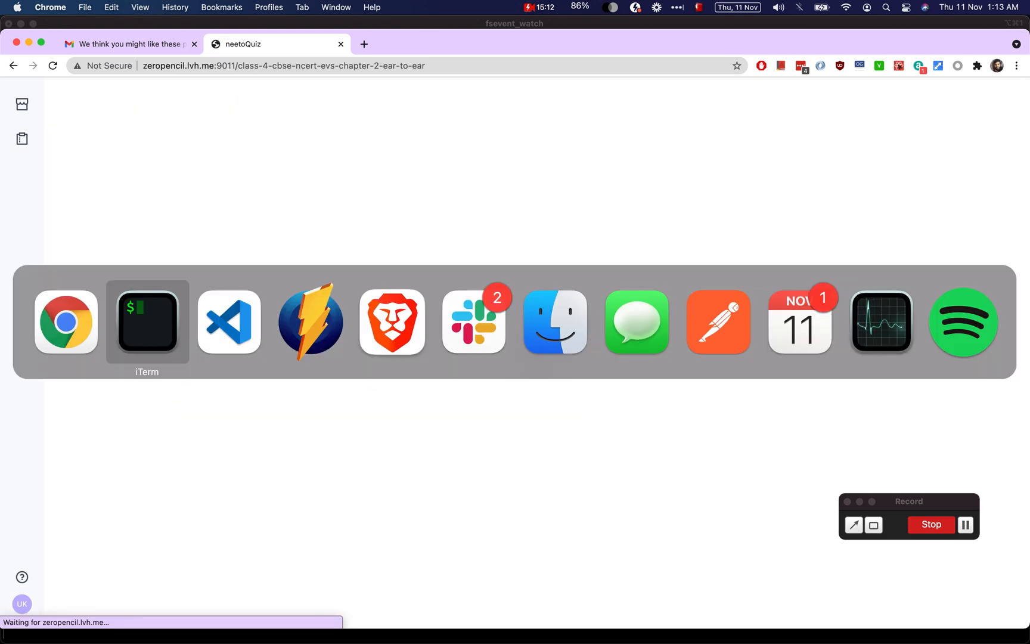
{"action": "left_click", "coordinate": [147, 322]}
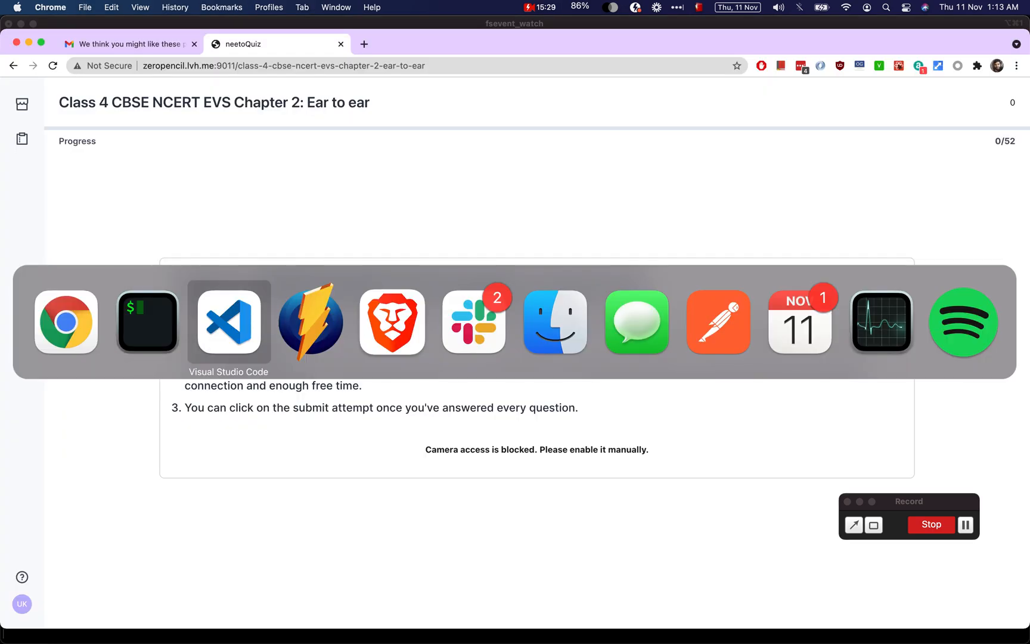
{"action": "left_click", "coordinate": [229, 322]}
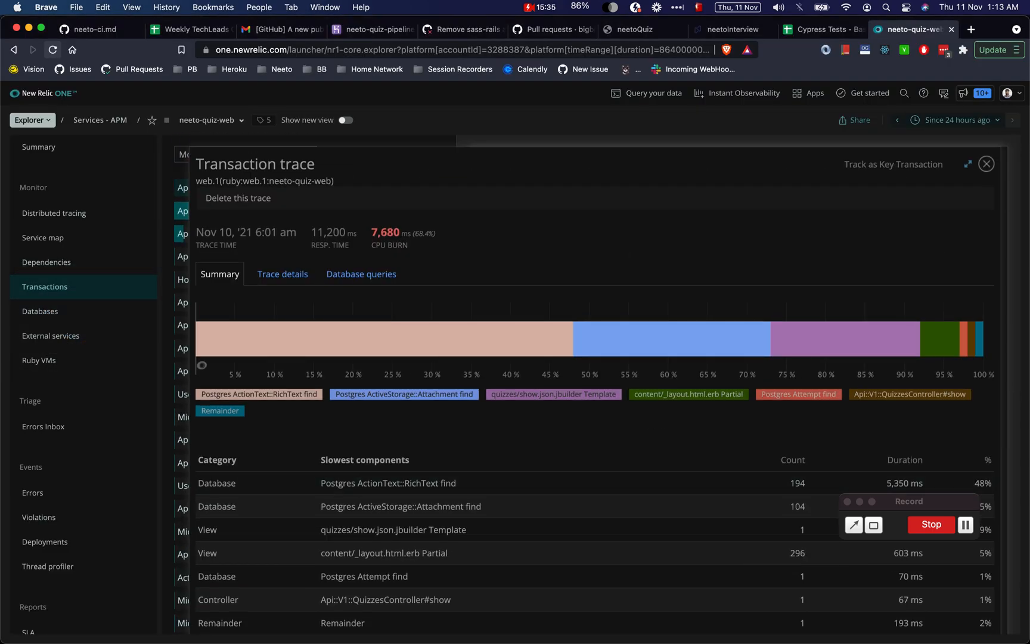
- Close the trace and list all transactions sorted by slowest average response time
{"action": "left_click", "coordinate": [1002, 165]}
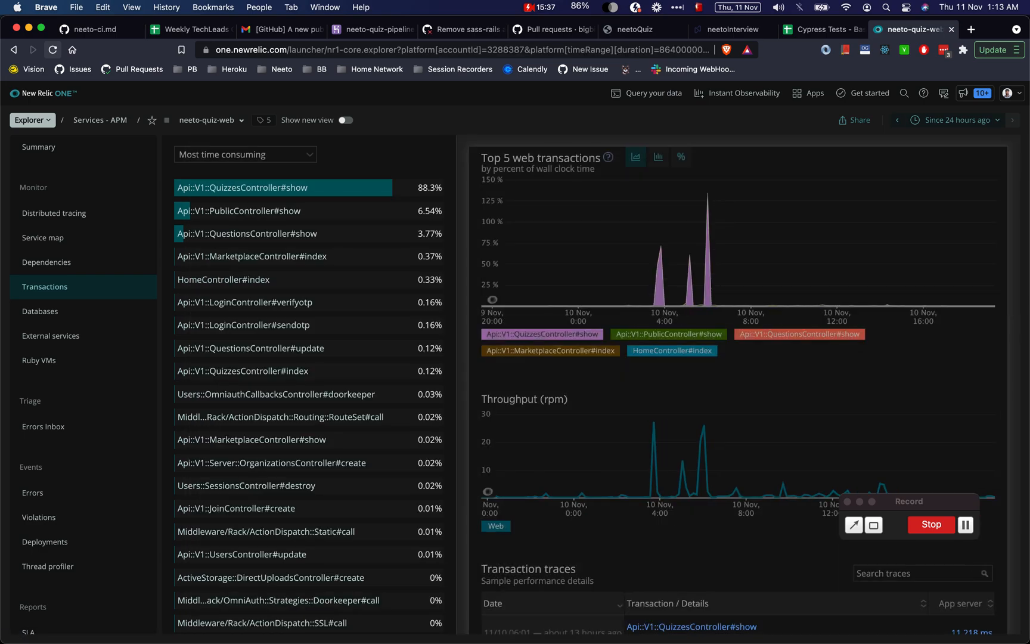
{"action": "left_click", "coordinate": [246, 154]}
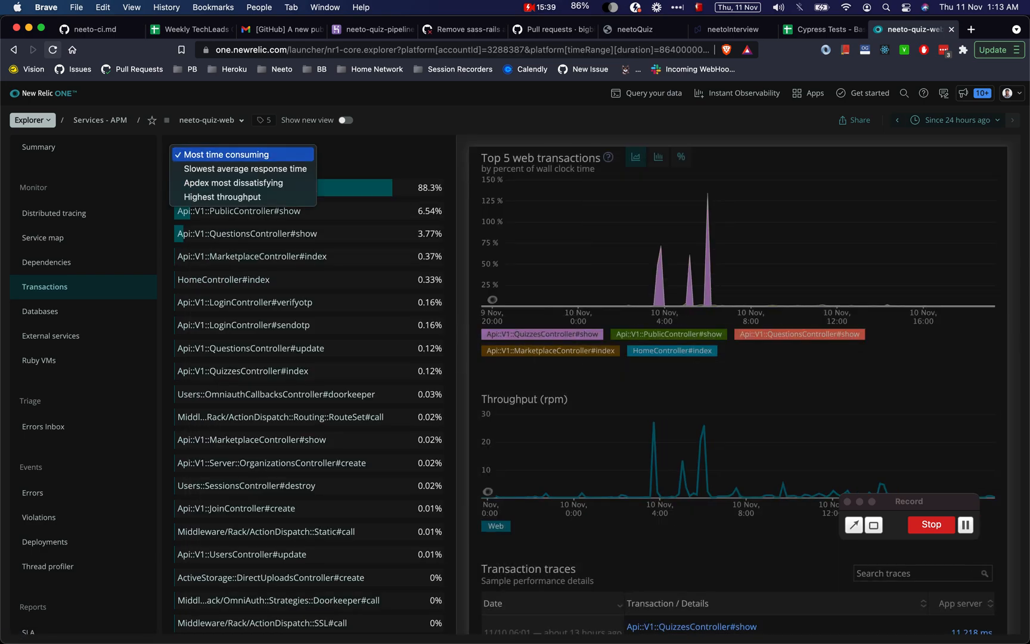
{"action": "left_click", "coordinate": [244, 170]}
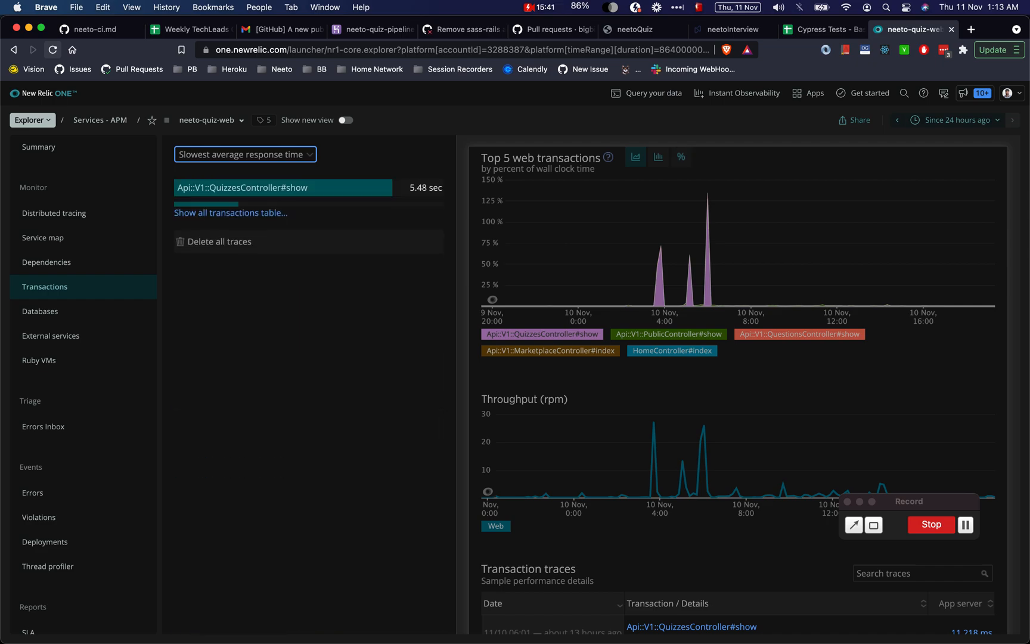
{"action": "left_click", "coordinate": [232, 213]}
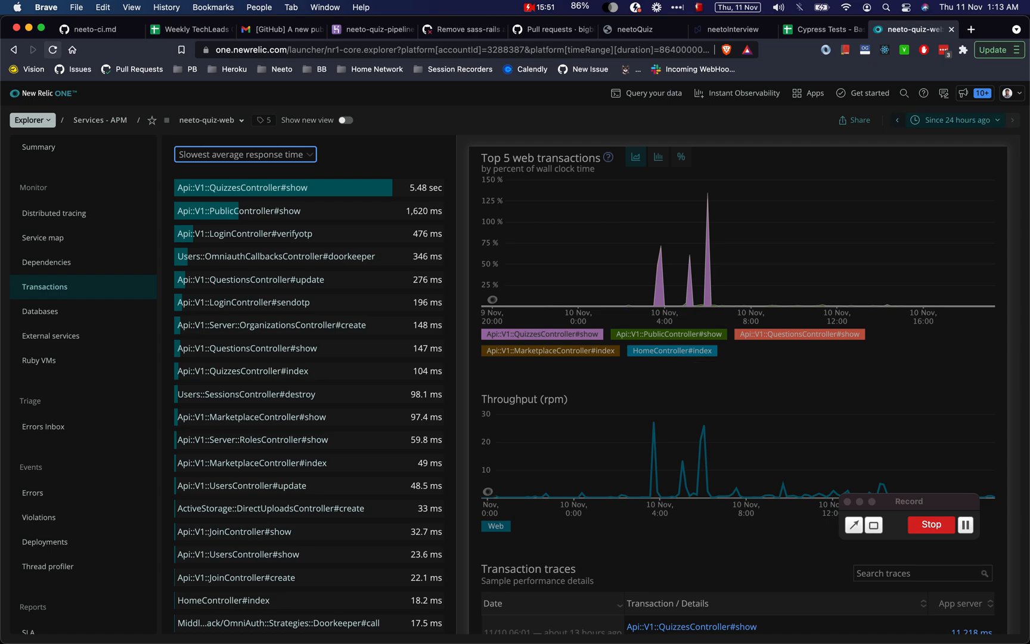
- Limit the New Relic time window to the last 60 minutes
{"action": "left_click", "coordinate": [954, 121]}
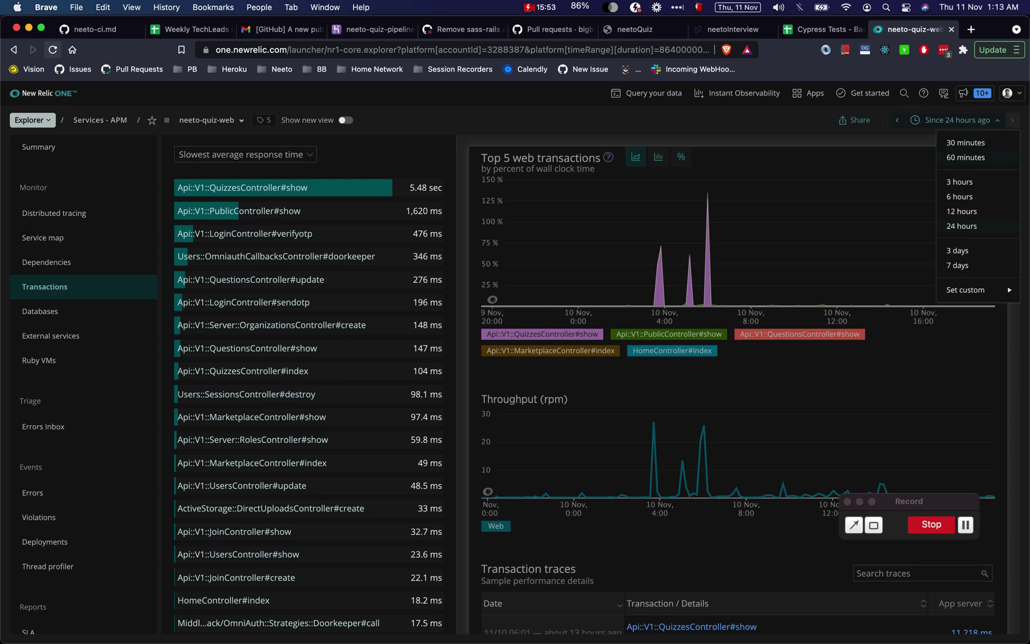
{"action": "left_click", "coordinate": [966, 157]}
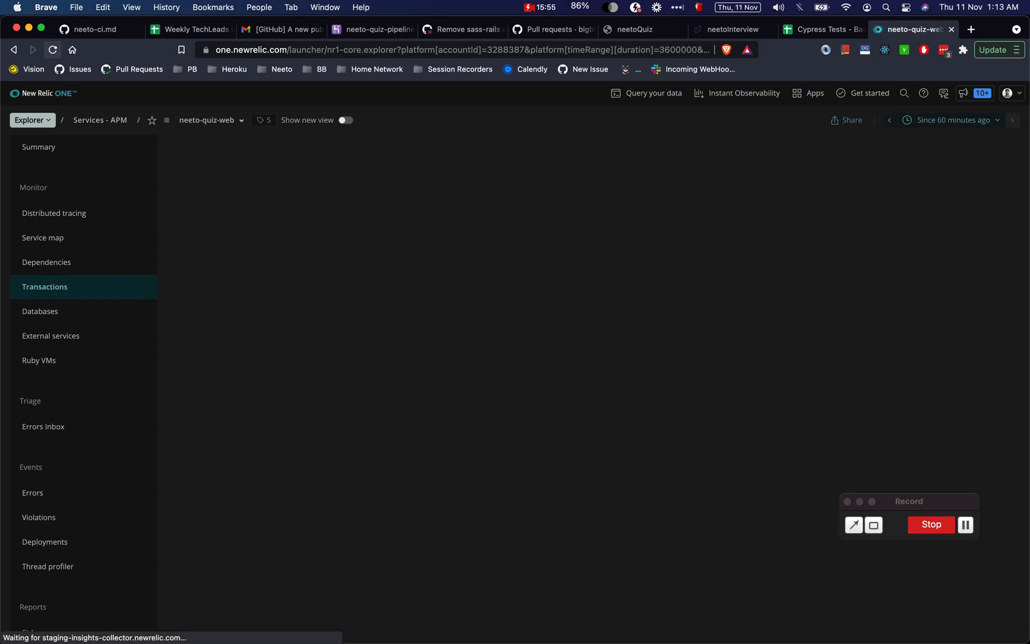